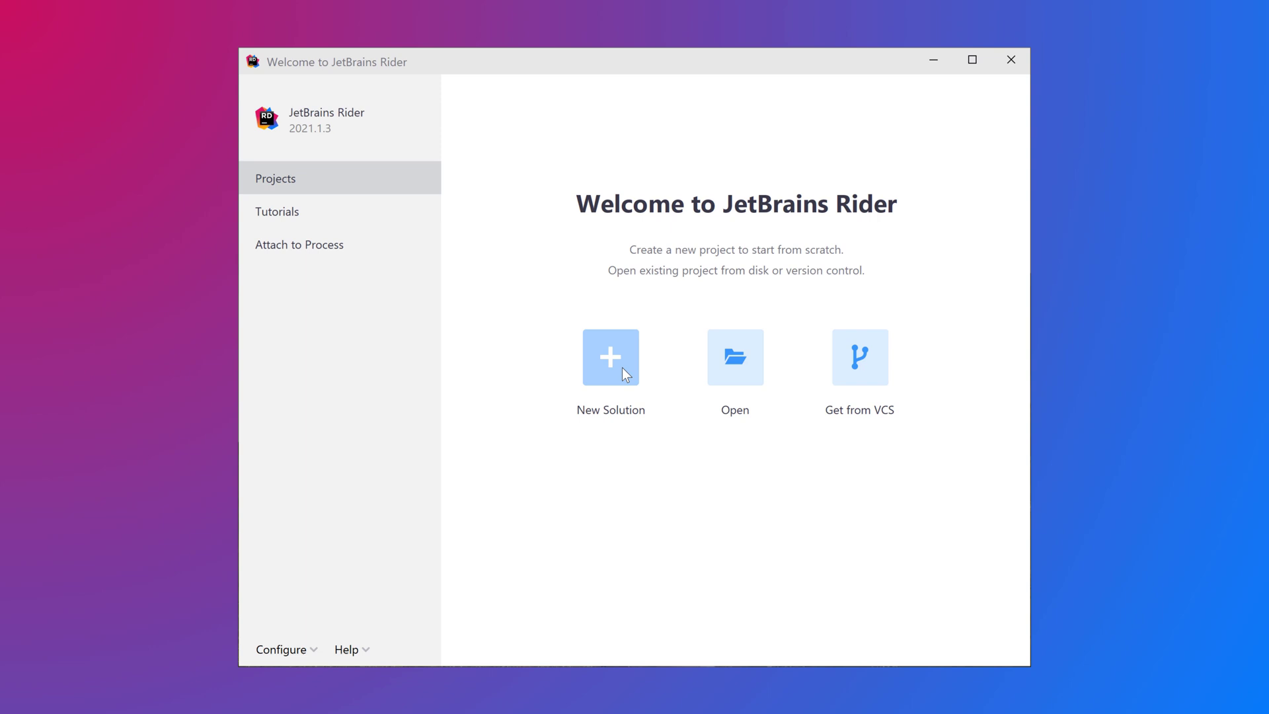
Step: Start a new solution from the ASP.NET Core Web Application template in C#, with type Web App
left_click(610, 358)
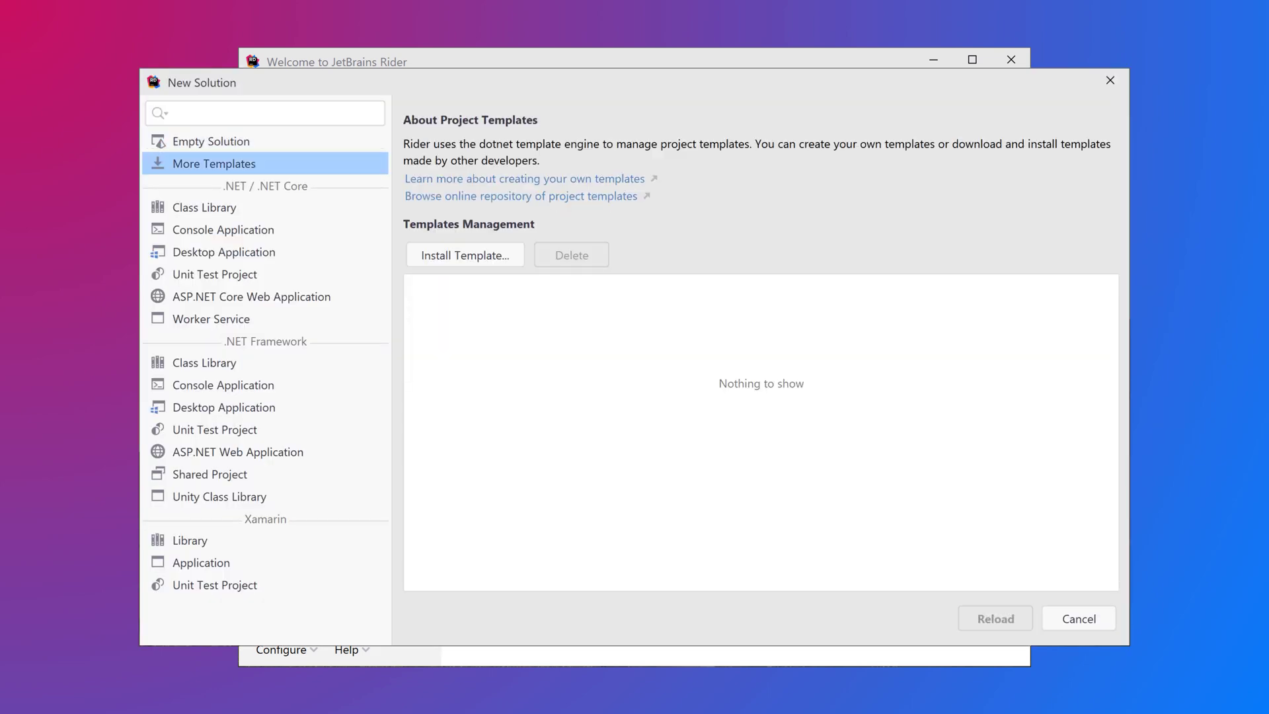
left_click(222, 229)
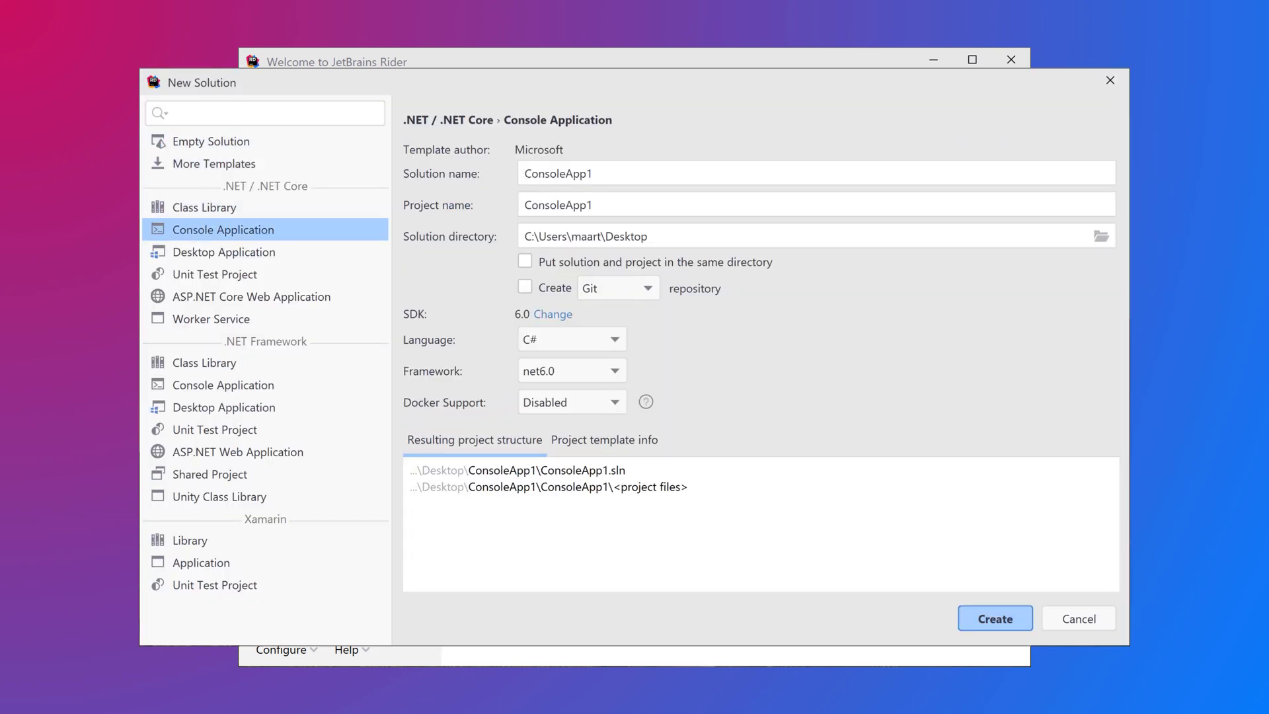
left_click(216, 274)
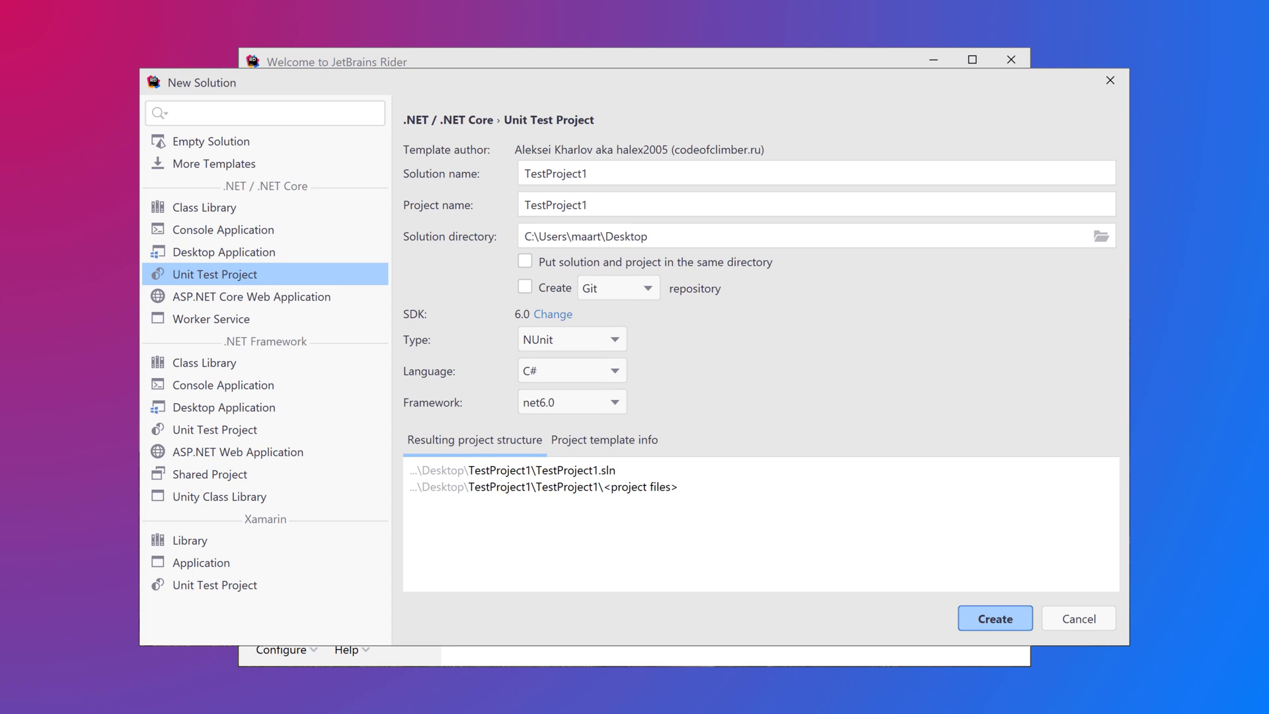
left_click(252, 296)
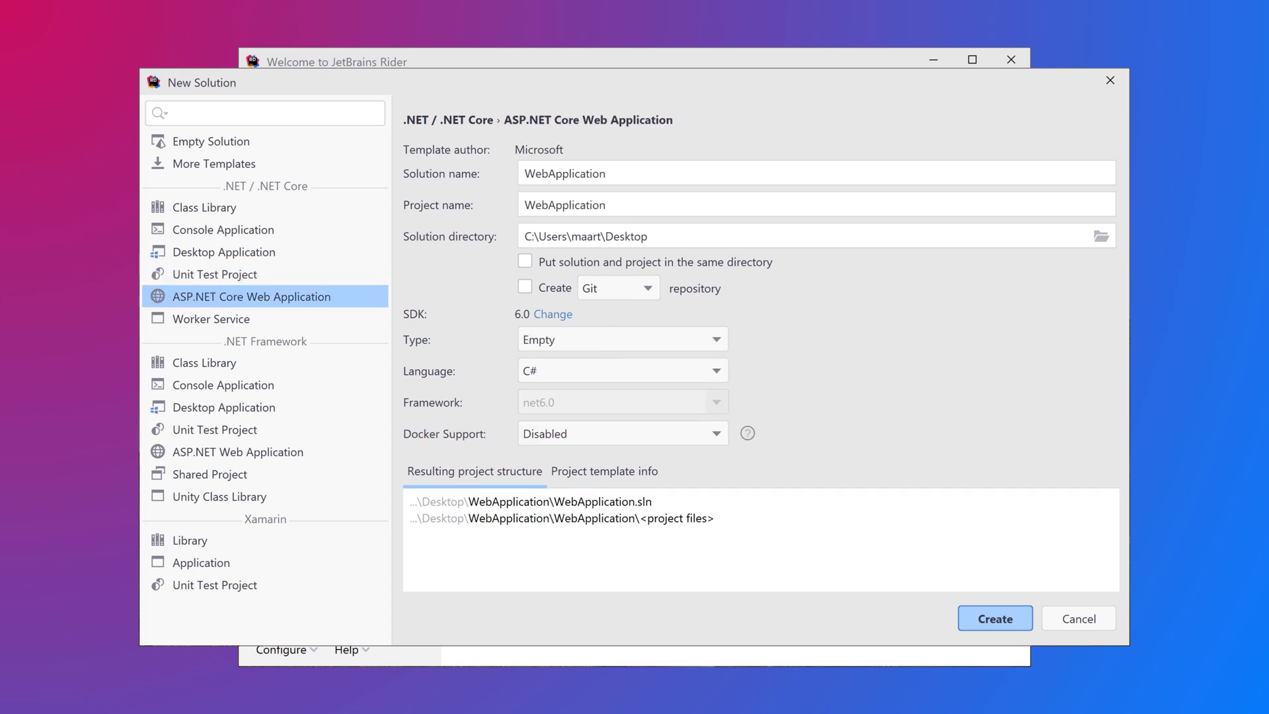
left_click(623, 432)
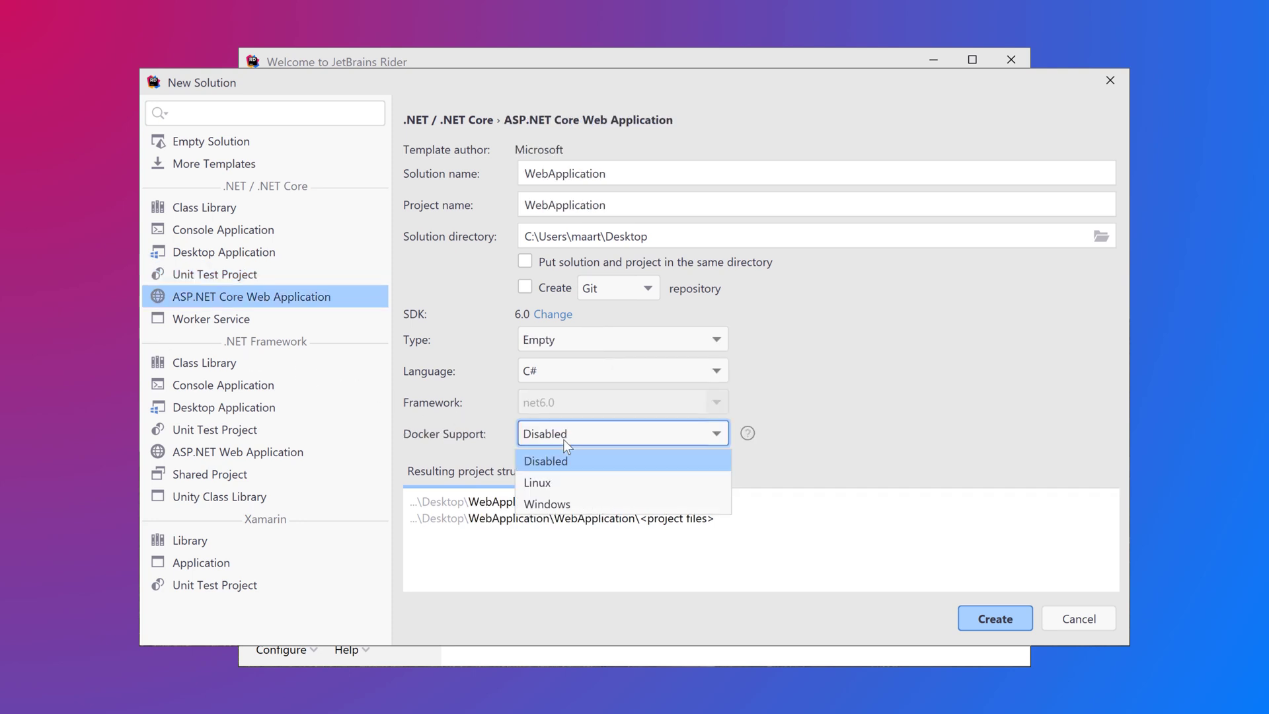
mouse_move(575, 393)
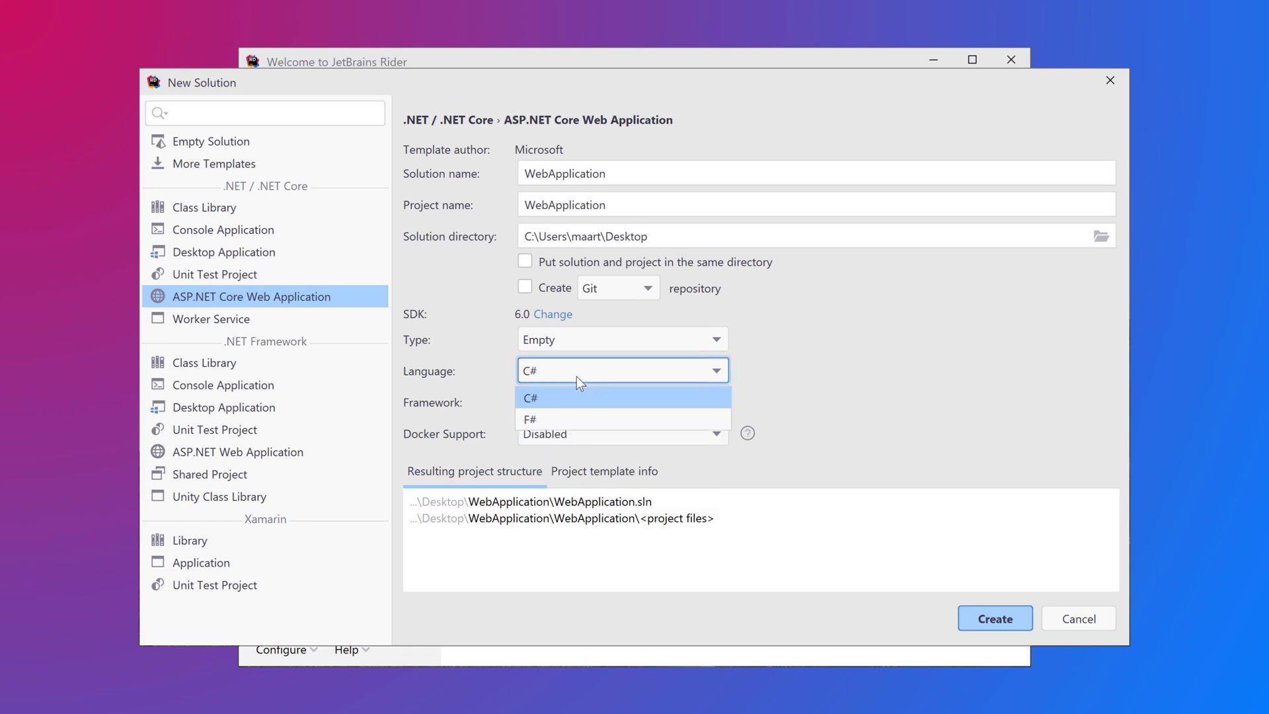
left_click(621, 339)
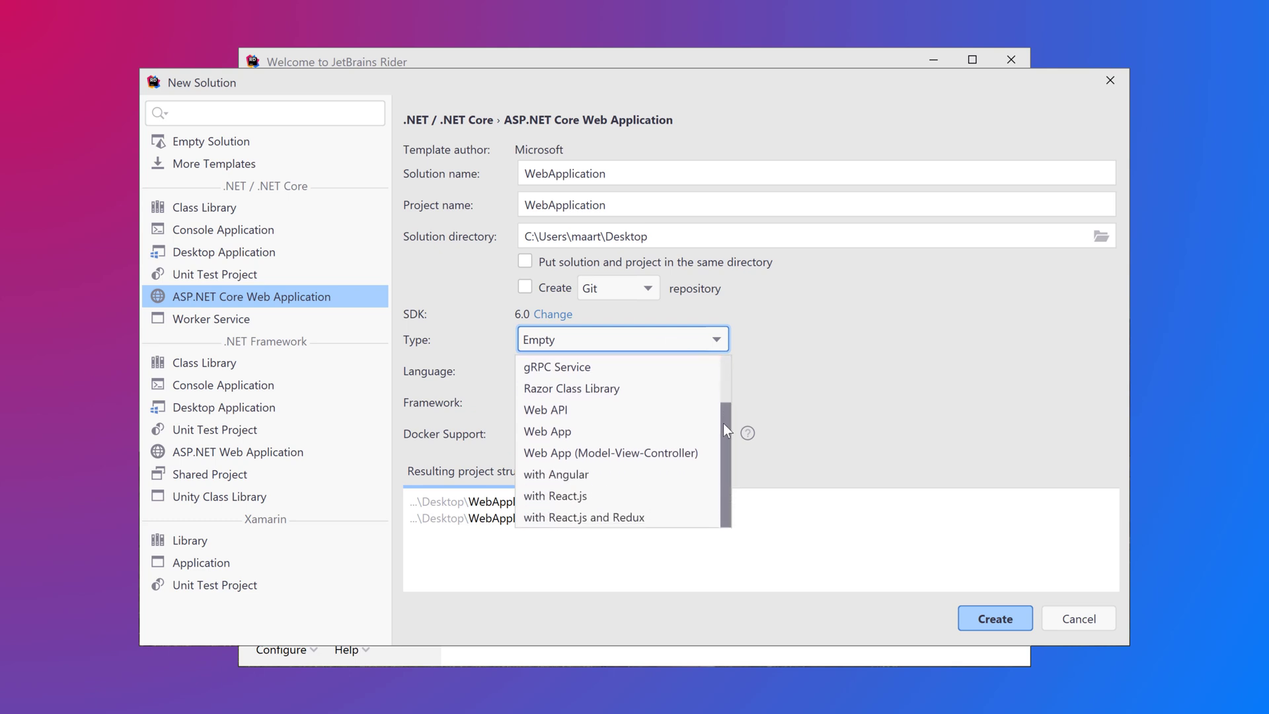
left_click(547, 432)
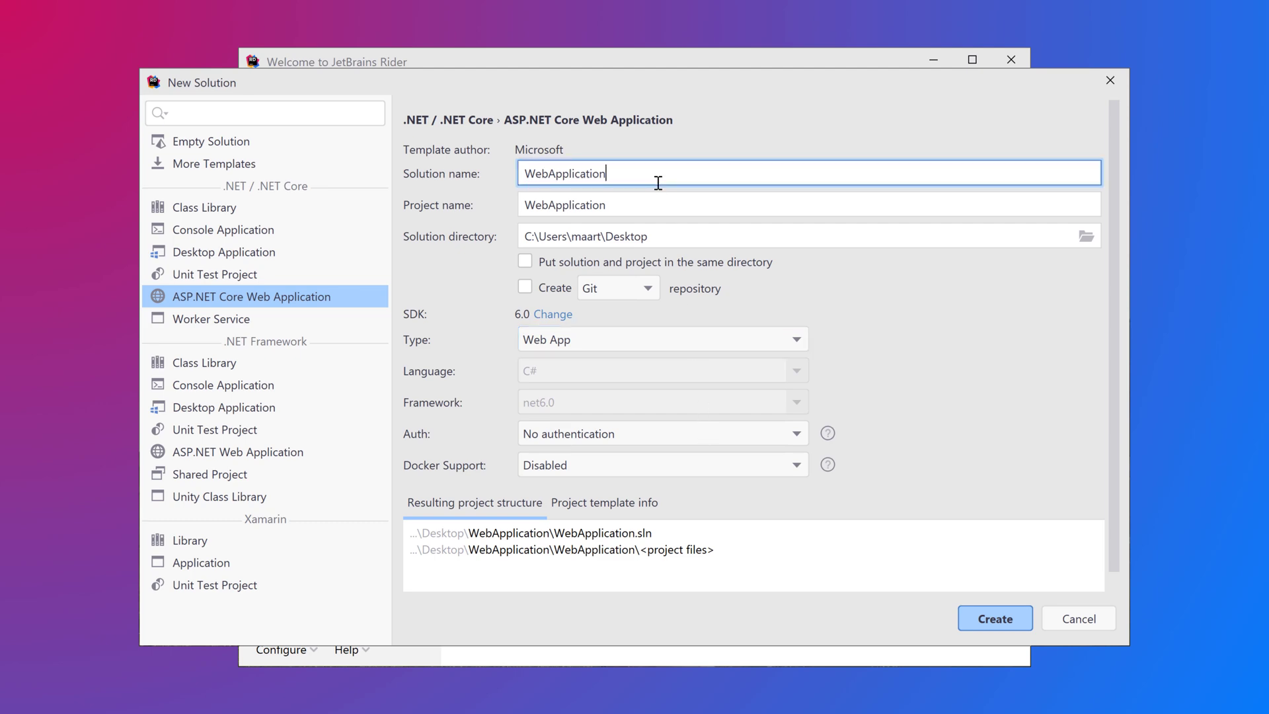
Step: Name the solution AcmeCorp.Web, choose single-tenant organizational authentication, and create it
type("AcmeCorp.Web")
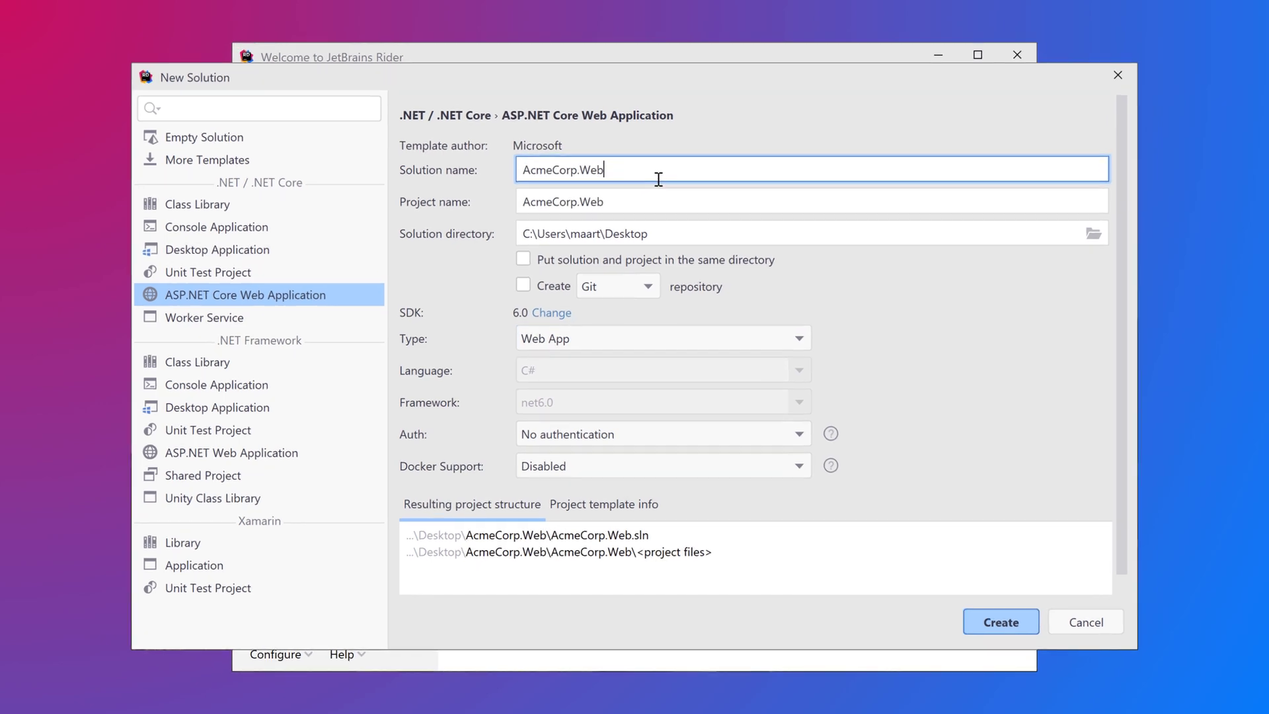
left_click(661, 433)
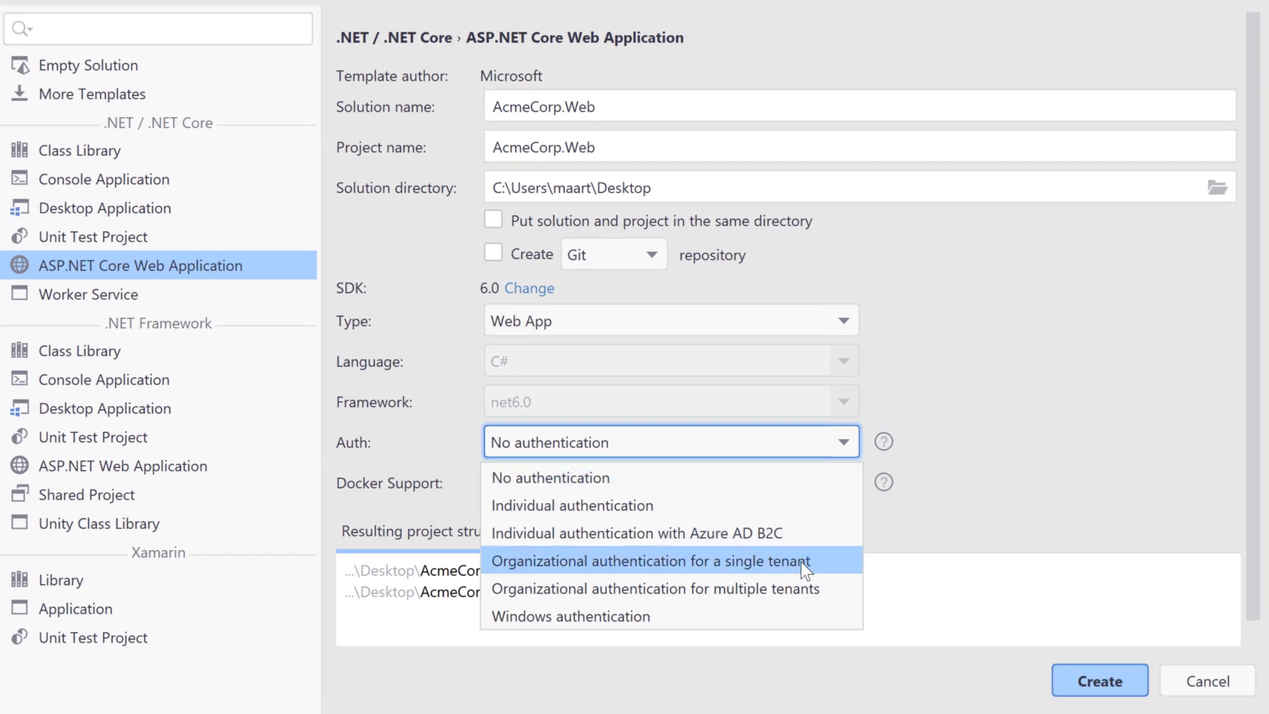
left_click(650, 561)
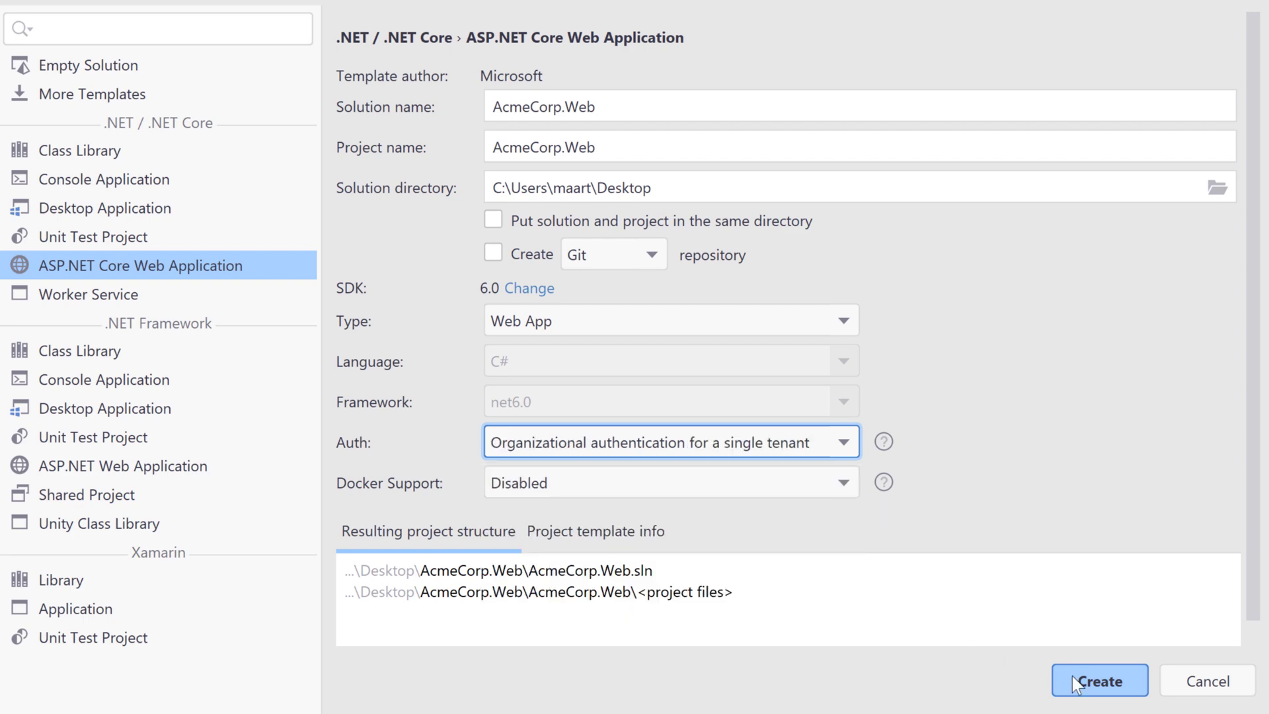
left_click(1099, 680)
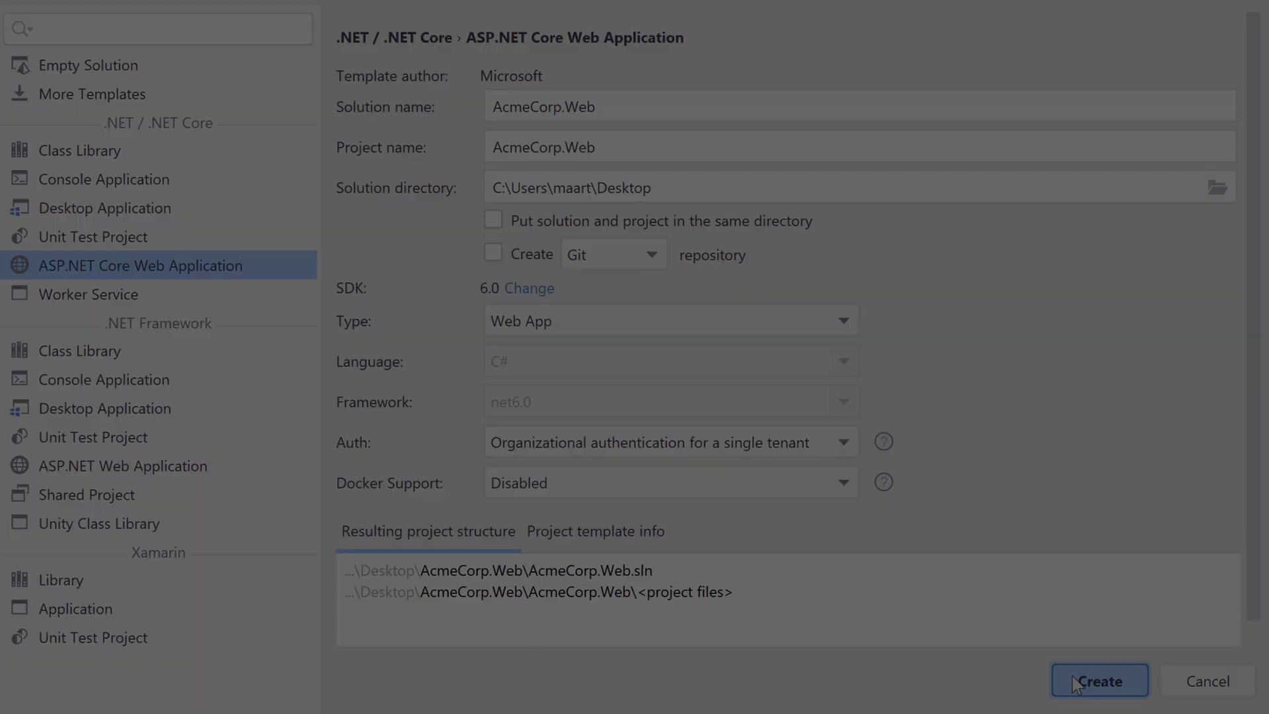
Step: Let the AcmeCorp.Web solution load, then bring up Rider's Settings from the File menu
left_click(1098, 680)
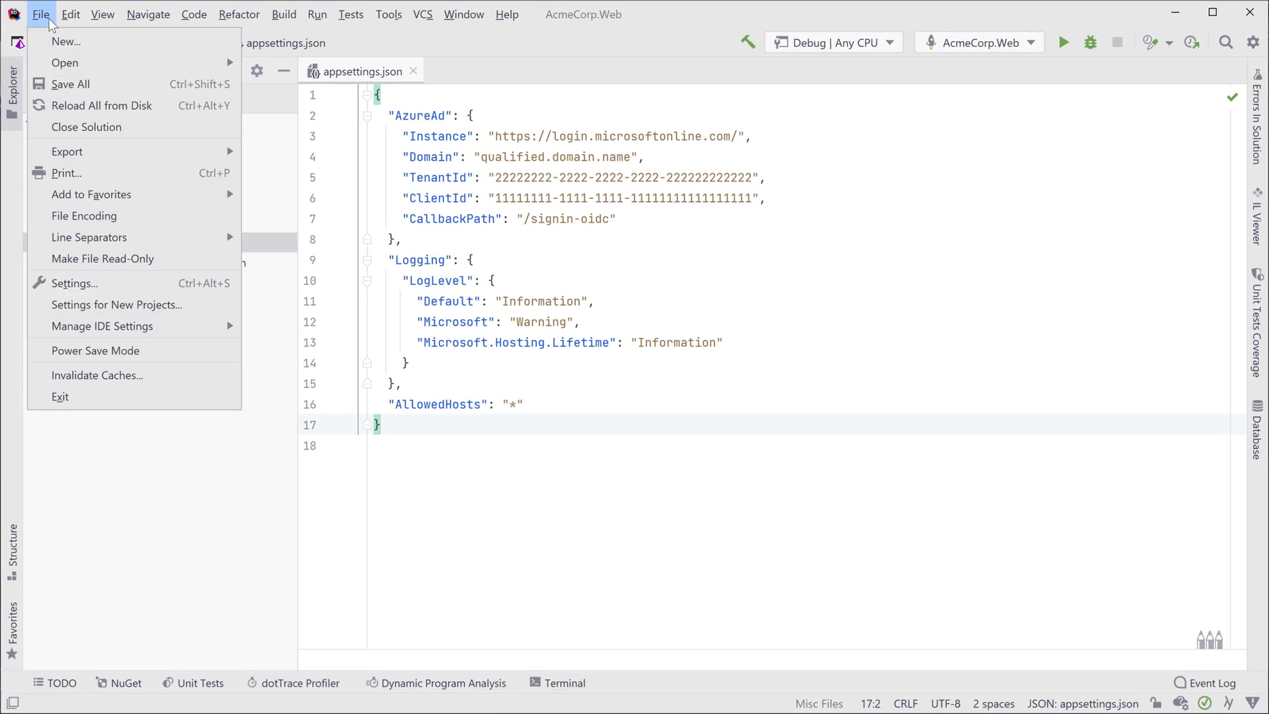
left_click(41, 14)
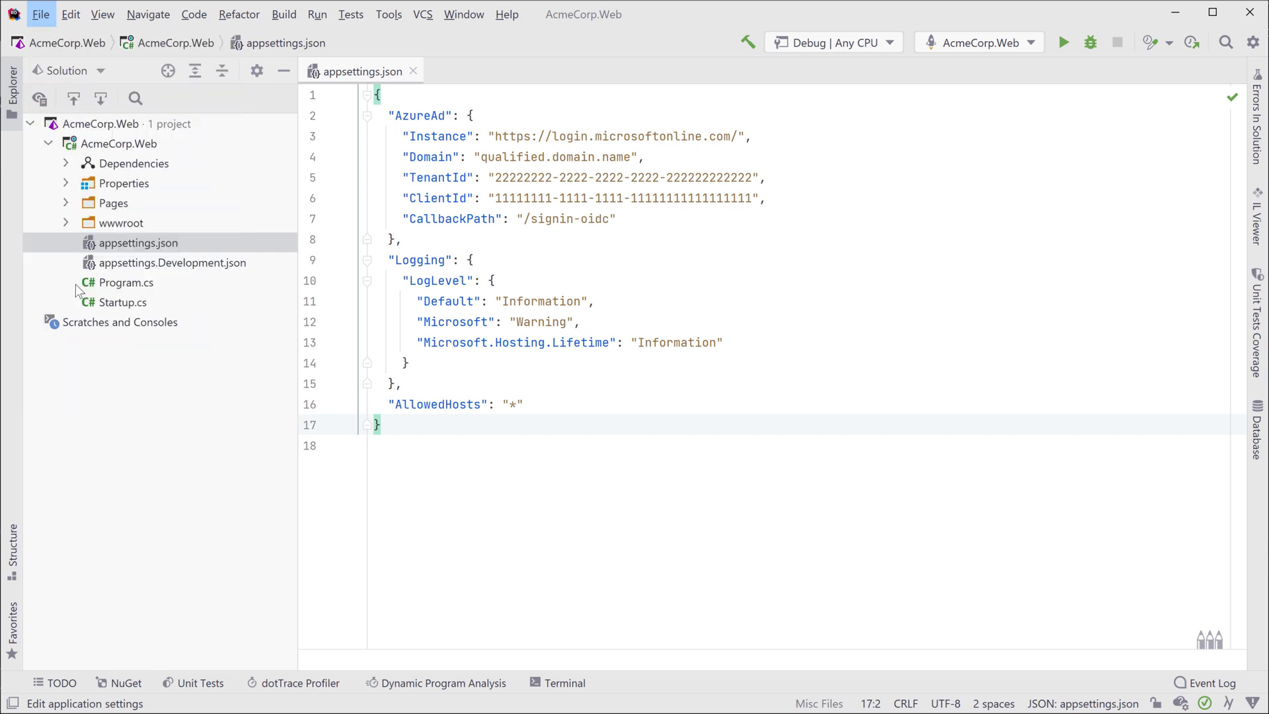
left_click(1254, 43)
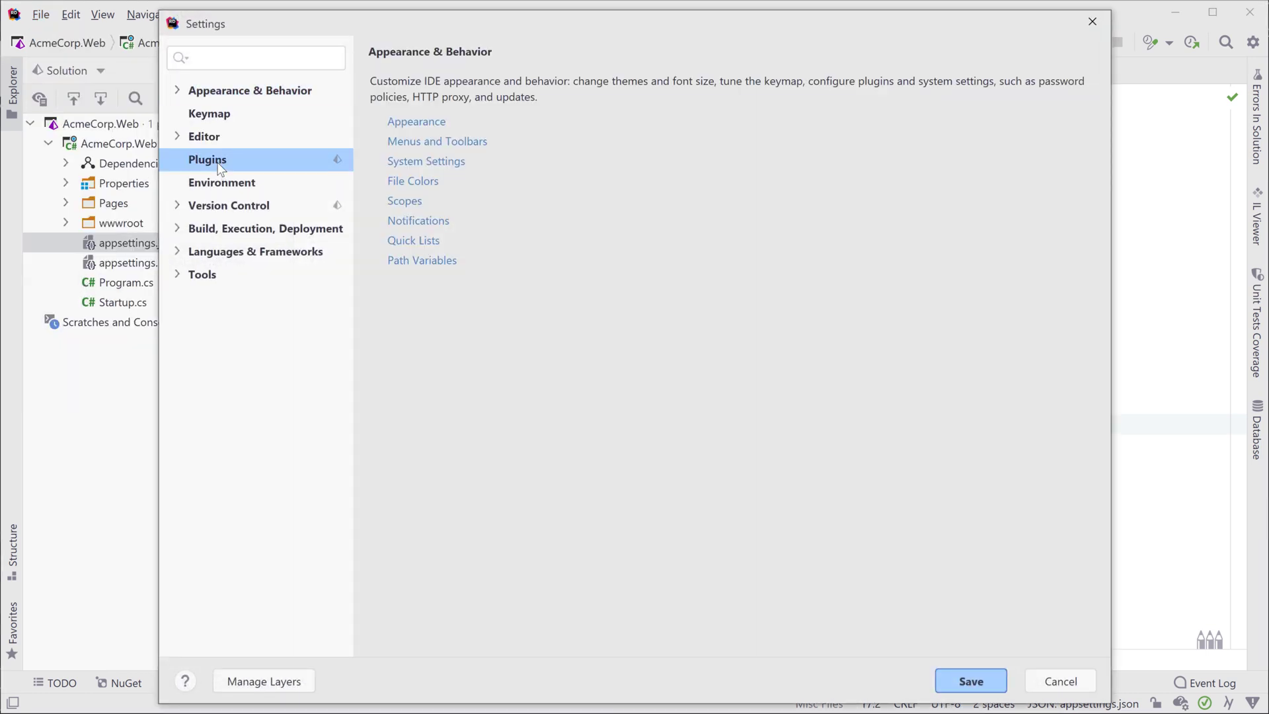
Step: Search the plugin marketplace for 'azure', install Azure Toolkit for Rider, and save settings
left_click(207, 159)
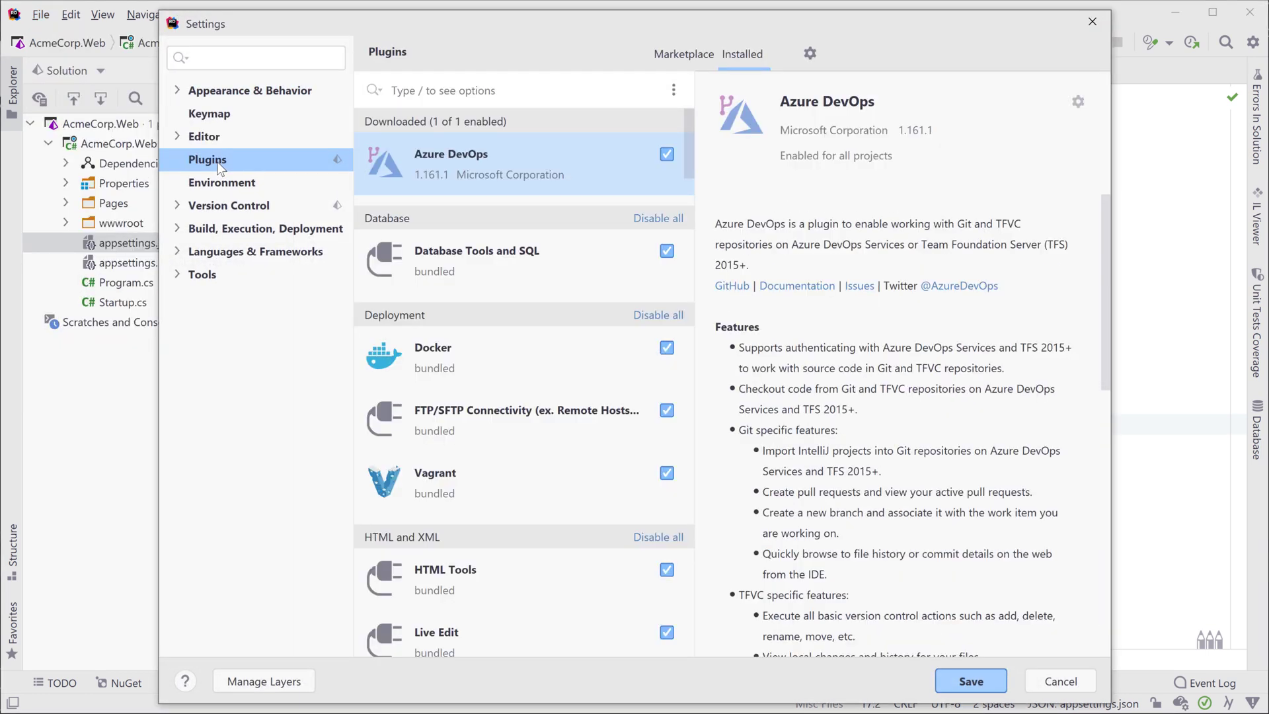
left_click(683, 54)
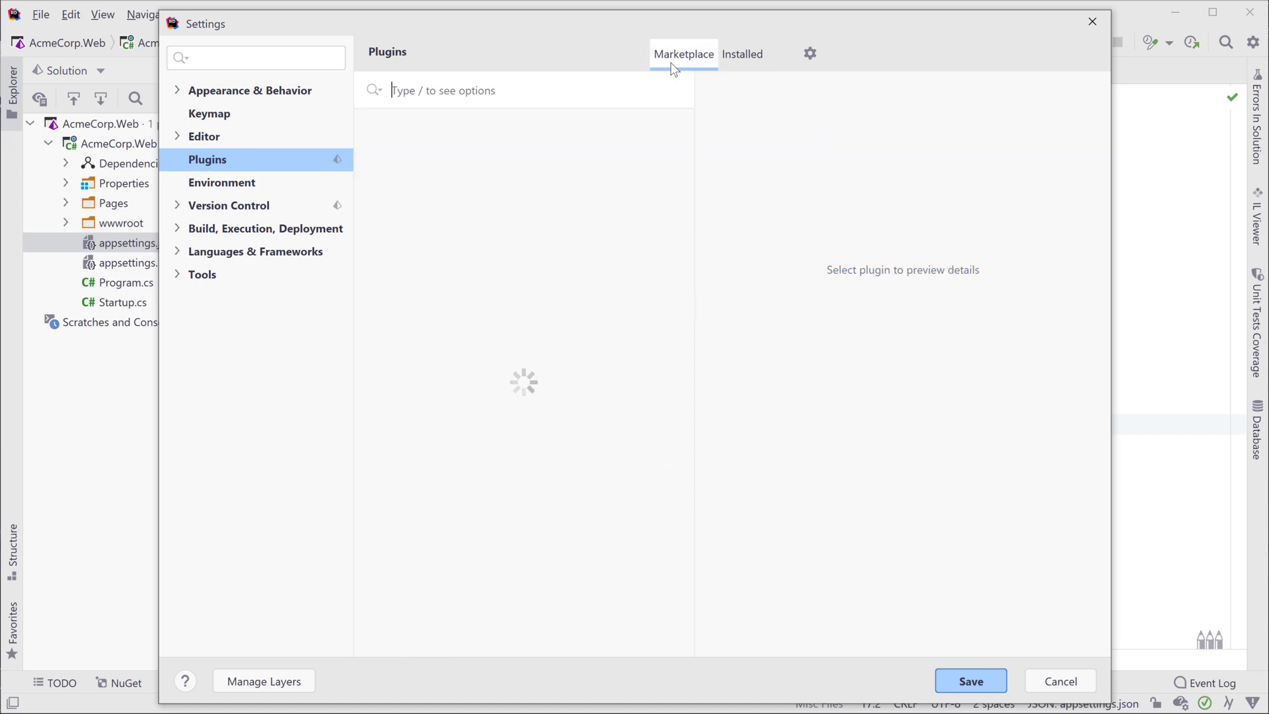
left_click(683, 54)
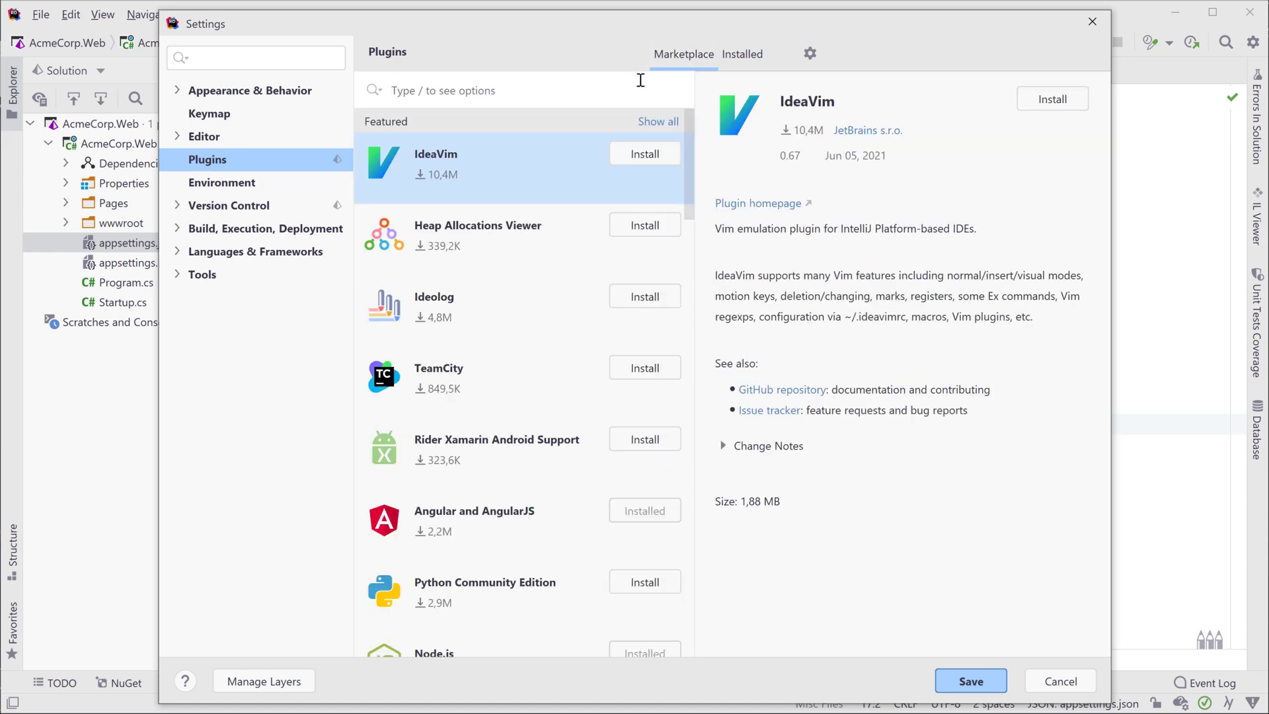
type("azure")
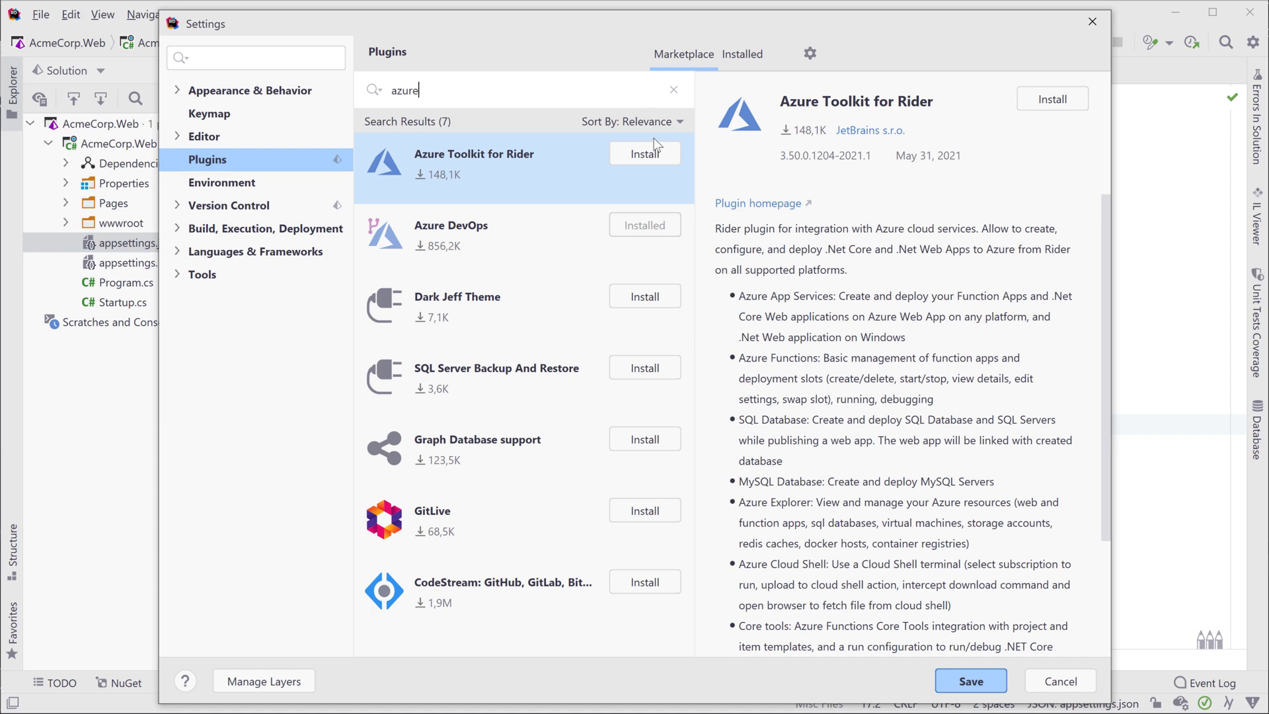
left_click(644, 153)
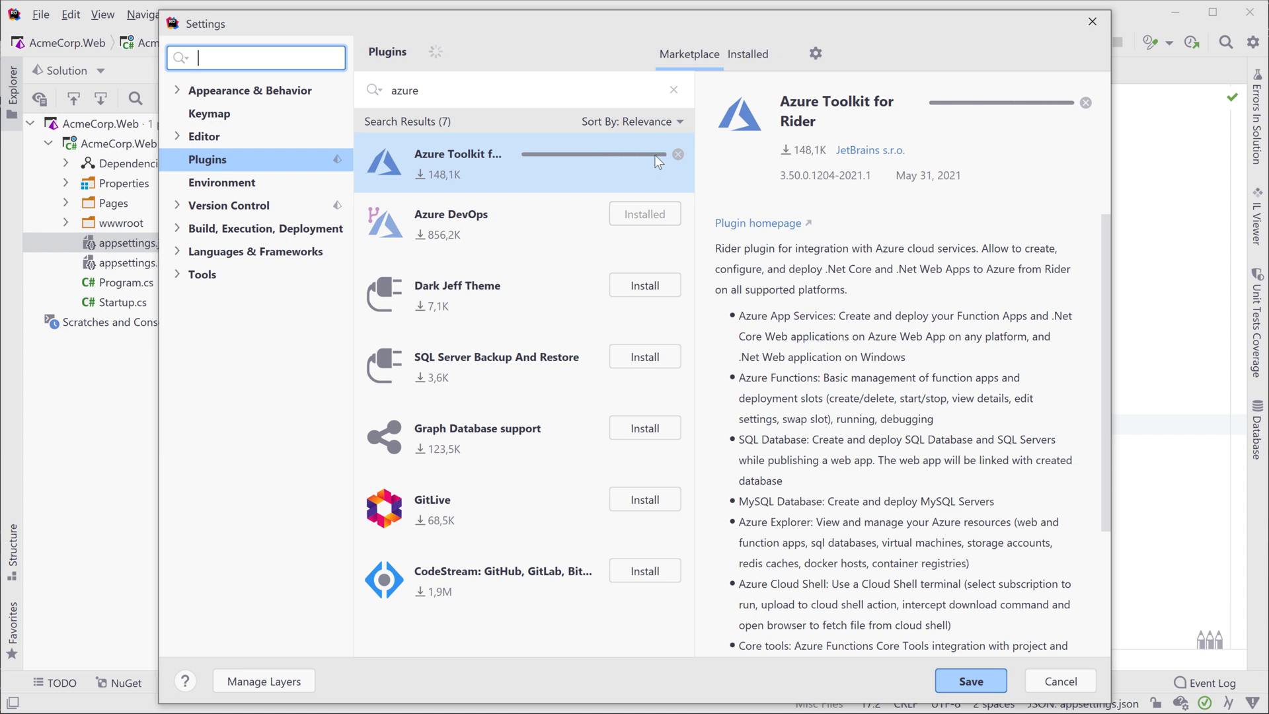
left_click(1059, 681)
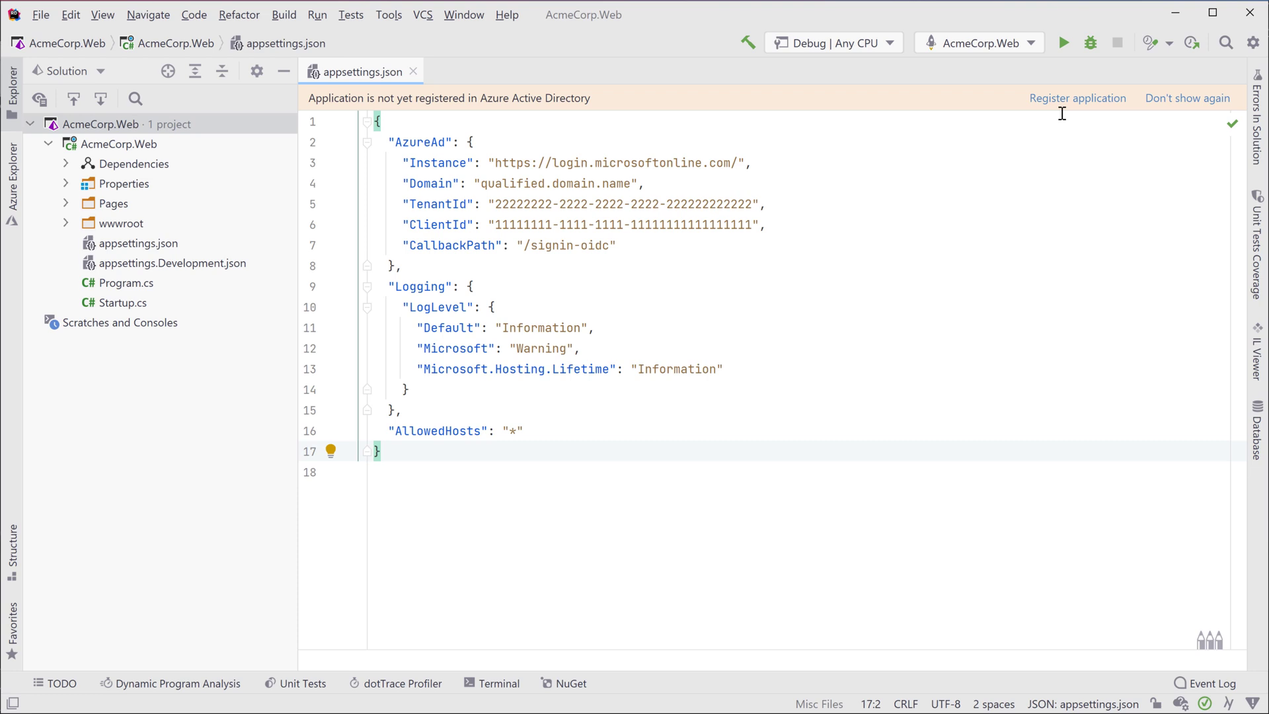
Step: Sign in to Azure via Azure CLI and select only the first subscription
left_click(1077, 98)
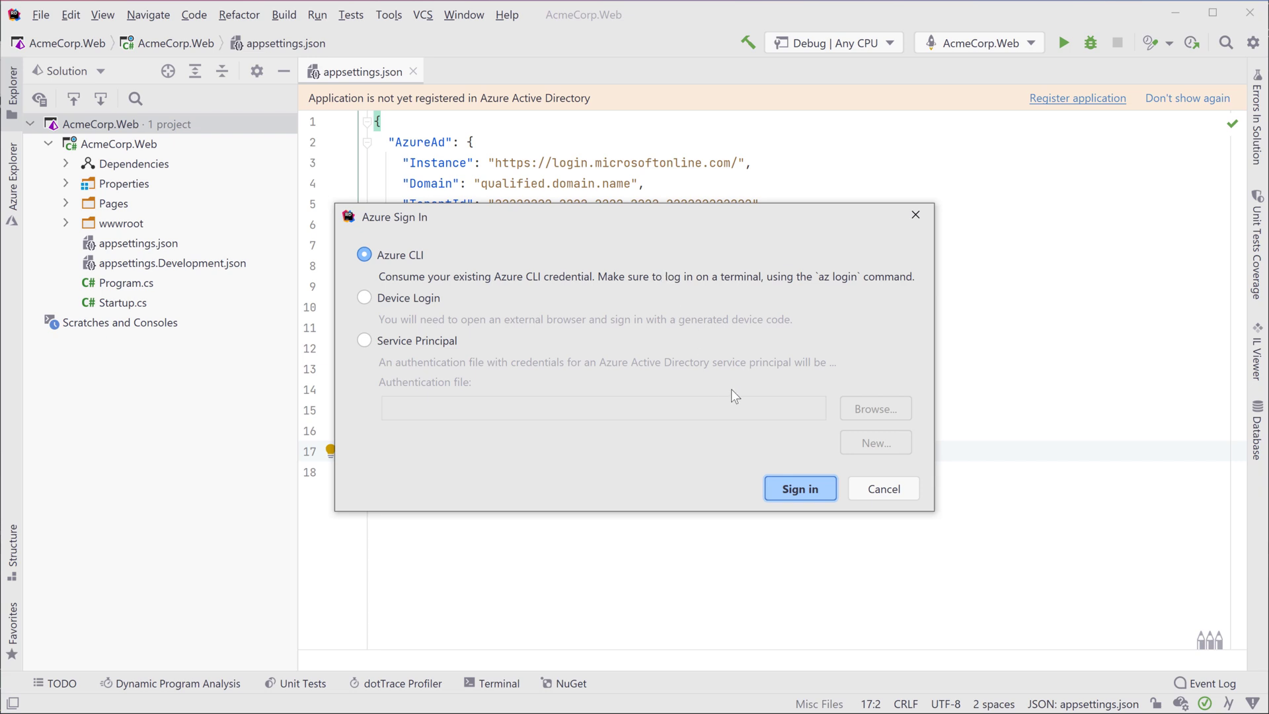
left_click(800, 488)
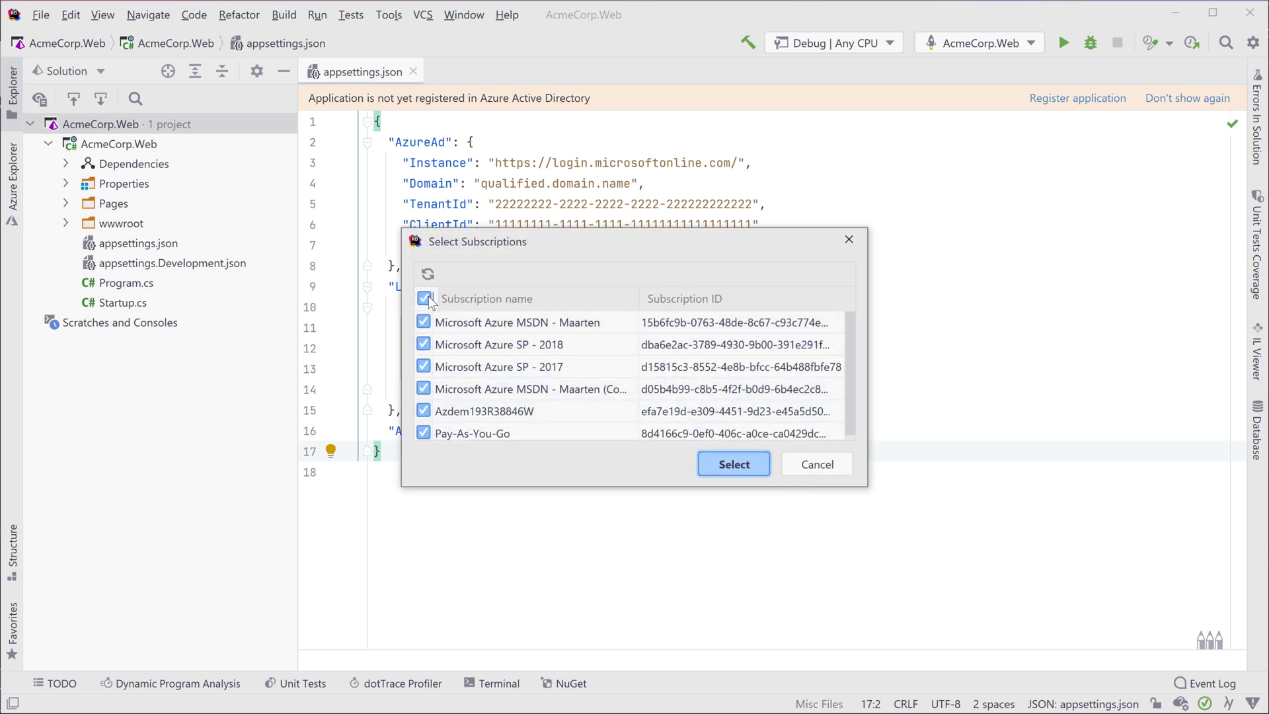
left_click(424, 298)
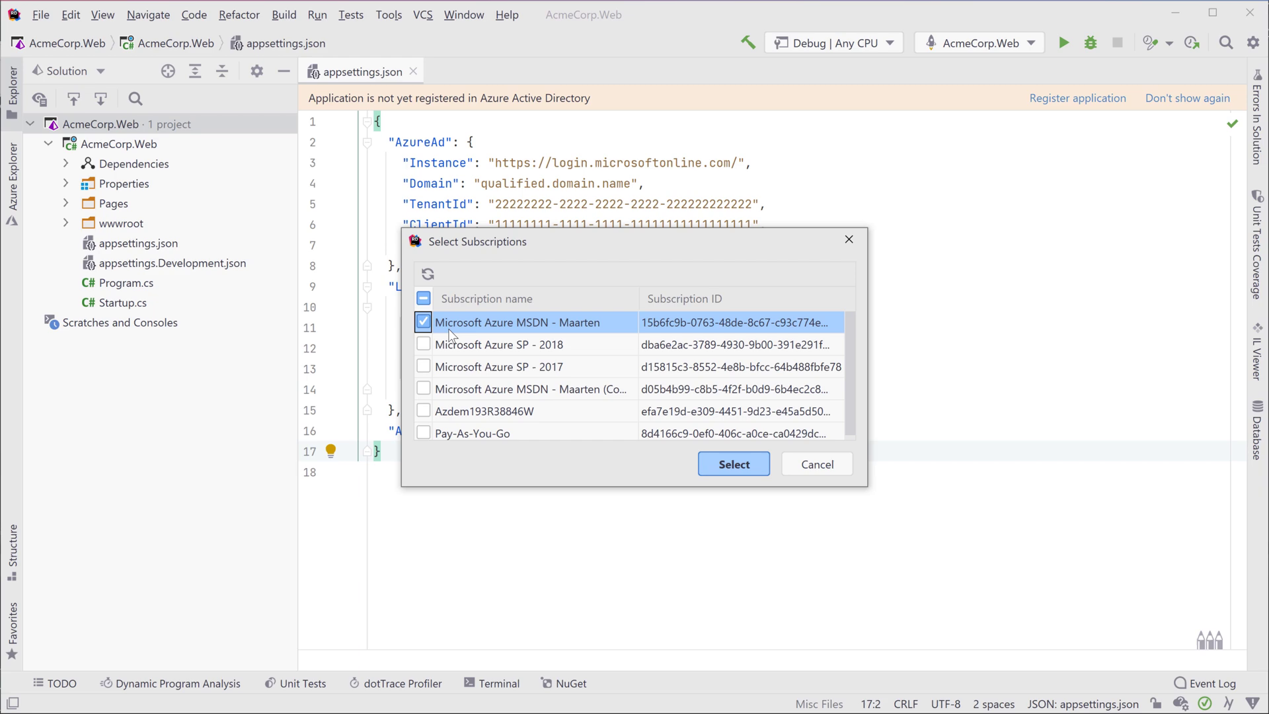
left_click(732, 464)
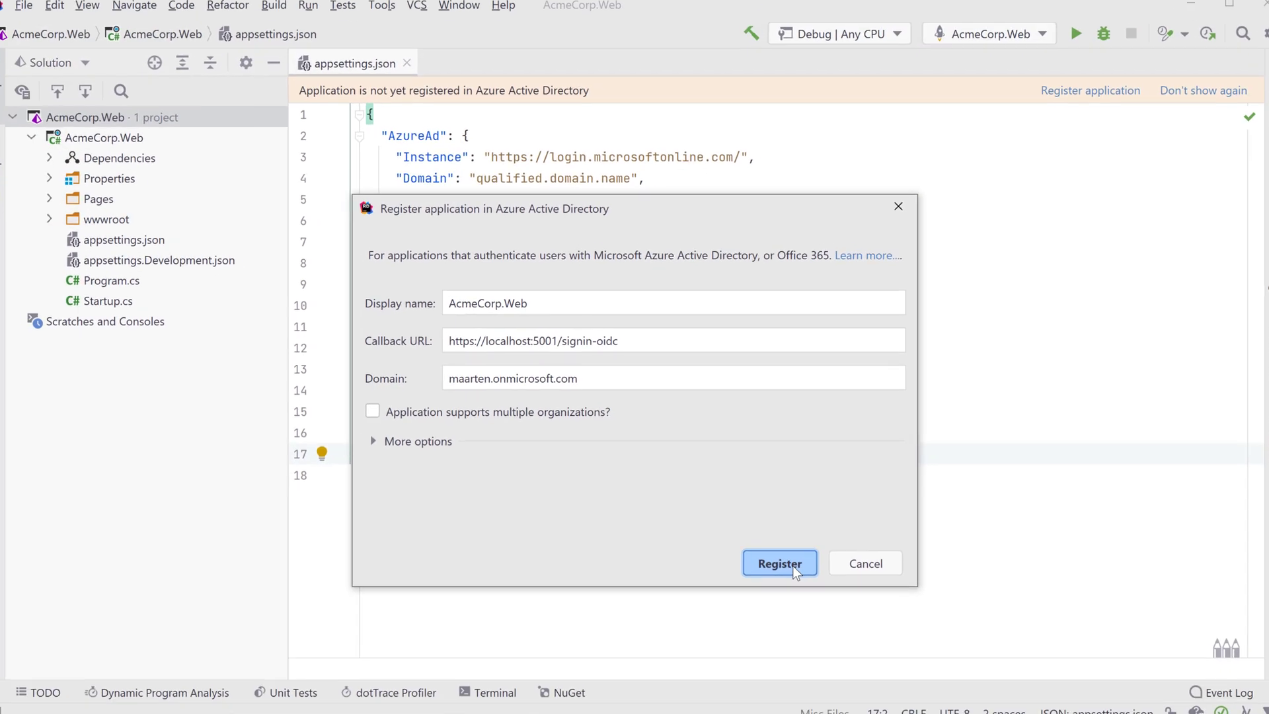
Step: Register AcmeCorp.Web in Azure AD, then browse SQL Databases to contosouniversity in Azure Explorer
left_click(779, 562)
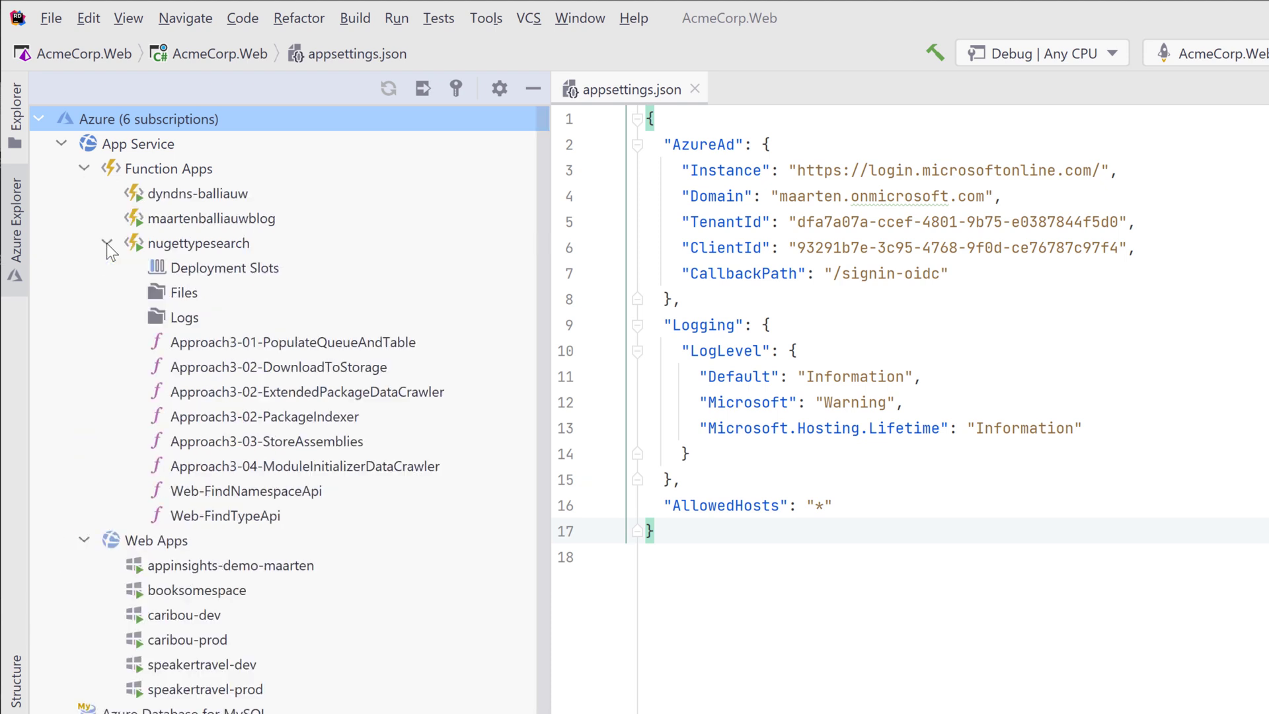
left_click(61, 143)
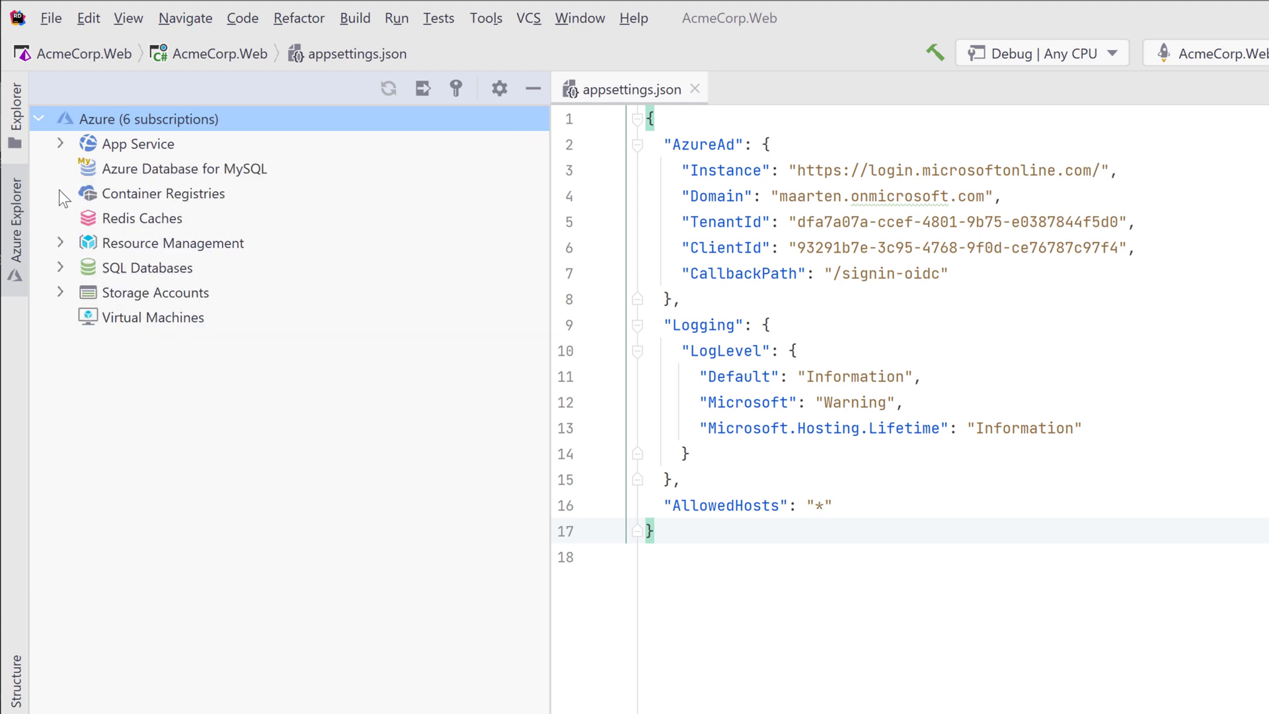
left_click(60, 268)
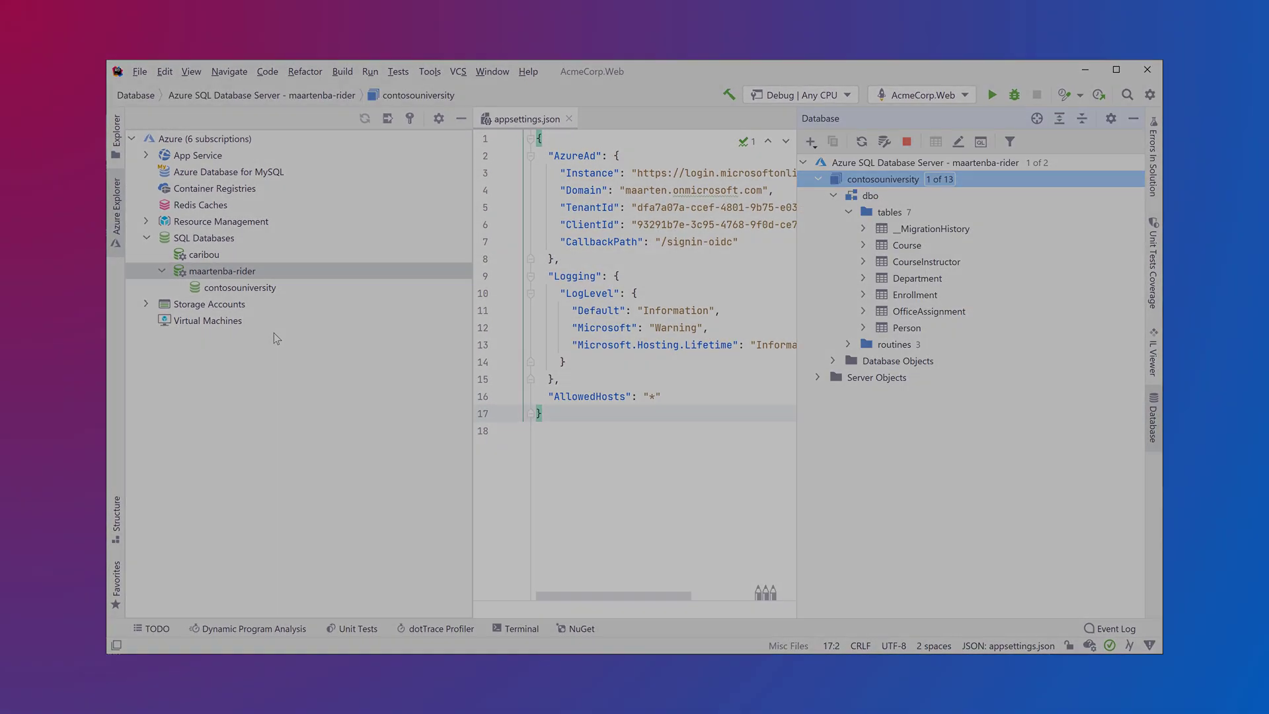
Step: Start Azurite from Tools > Azure and load the Storage Emulator account in Azure Explorer
left_click(429, 72)
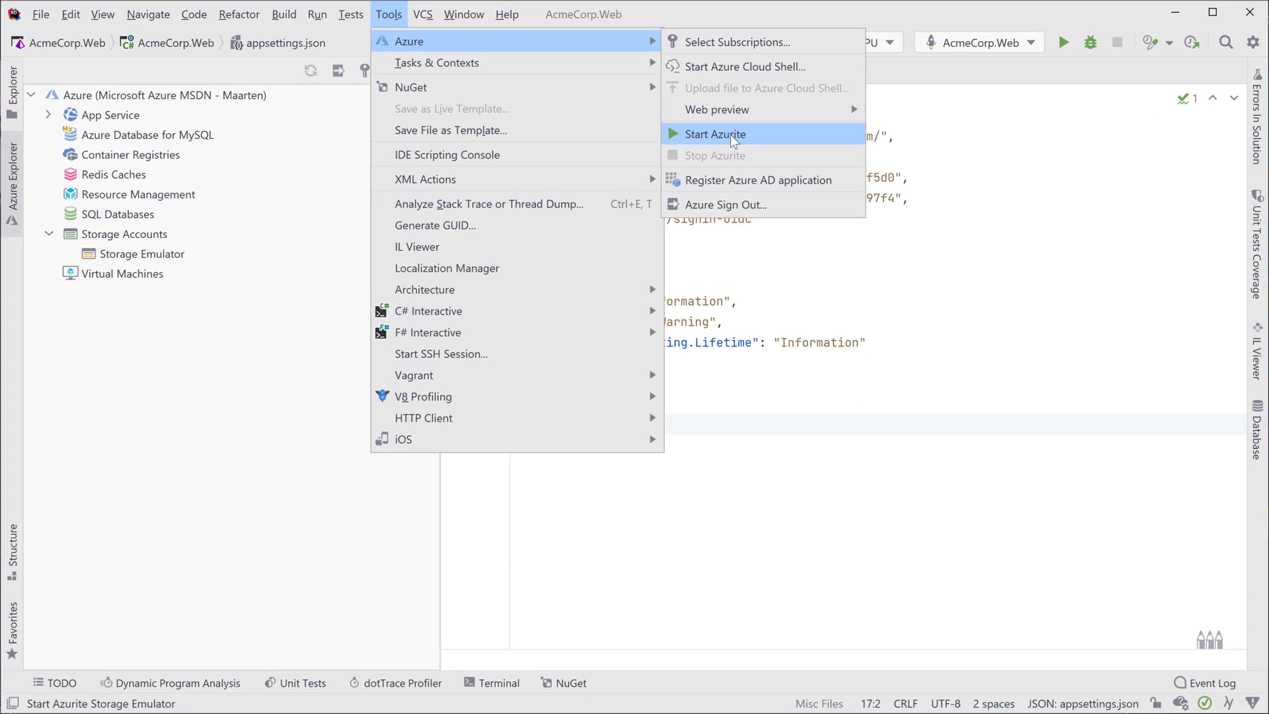
left_click(715, 134)
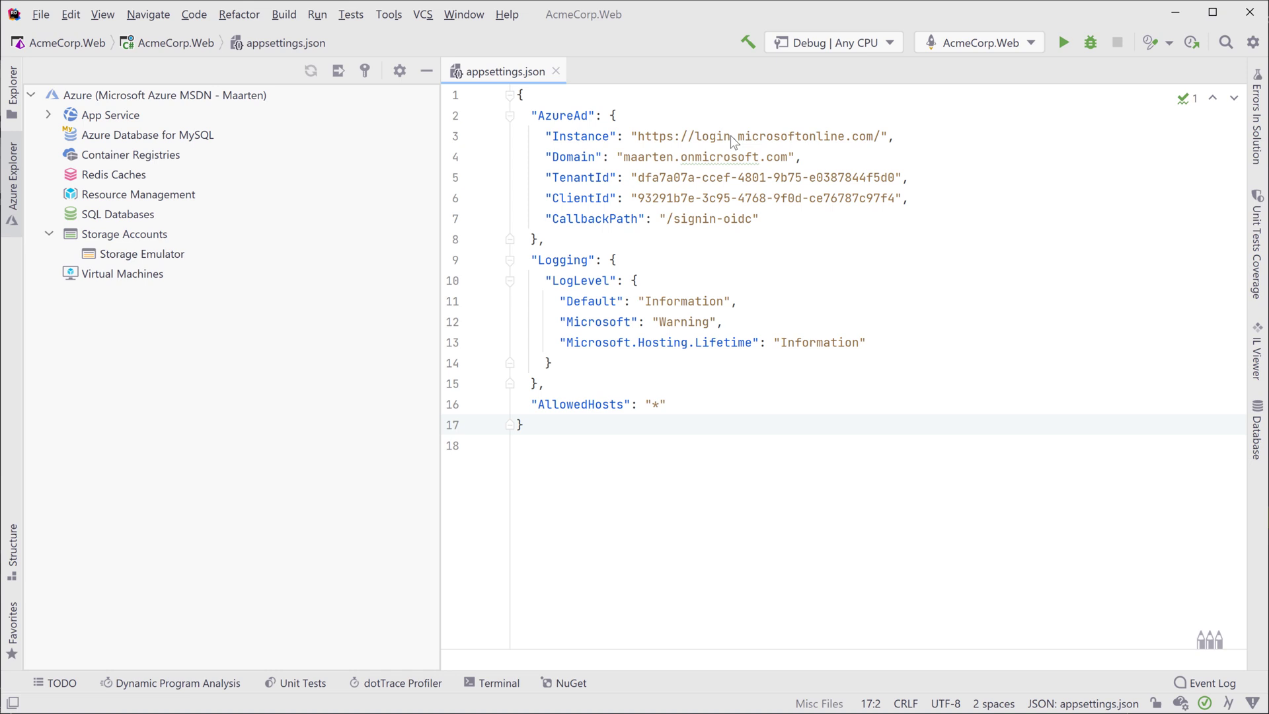
left_click(142, 253)
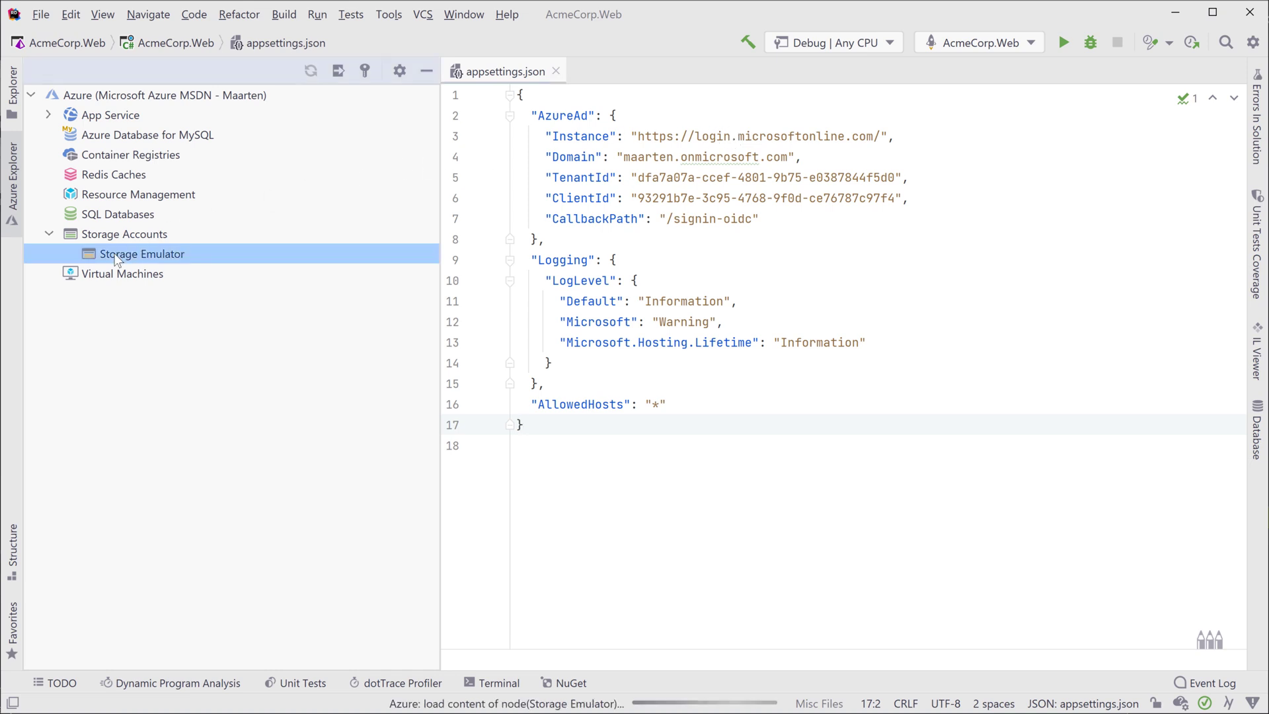
right_click(108, 273)
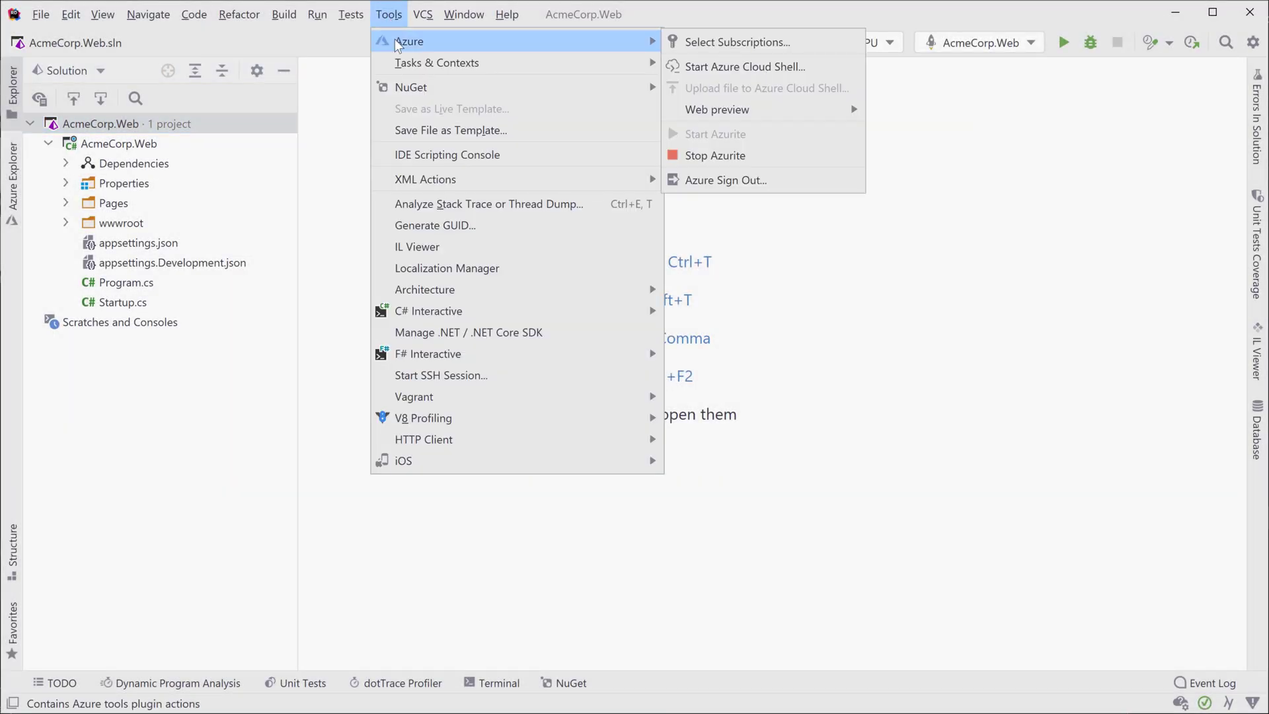
Step: Start an Azure Cloud Shell session and type 'echo Hello, A' at its prompt
left_click(743, 66)
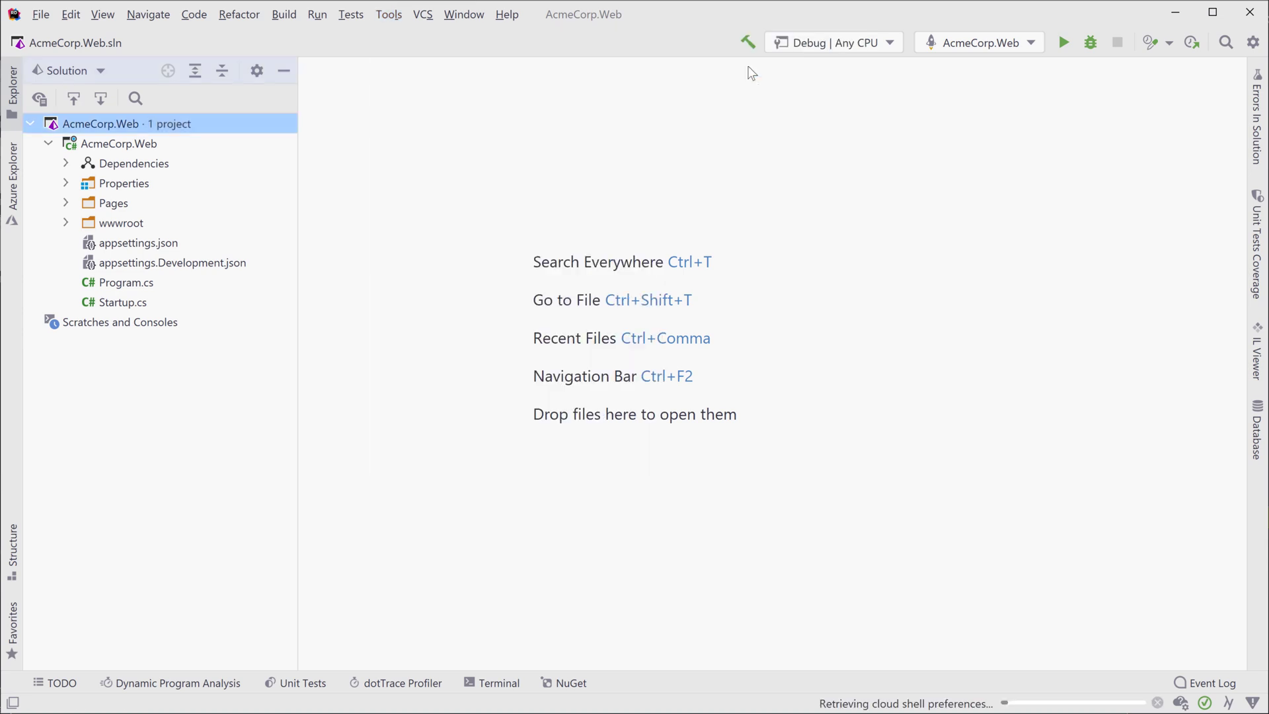
left_click(491, 682)
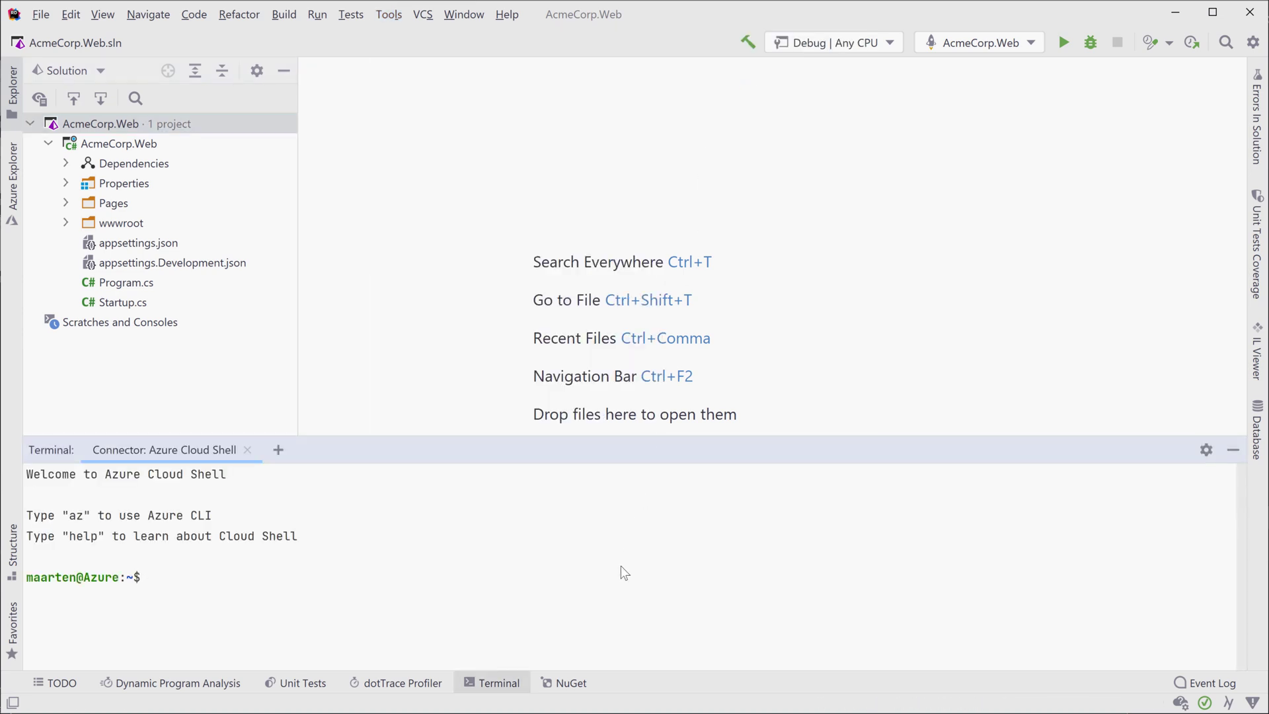
type("echo Hello, A")
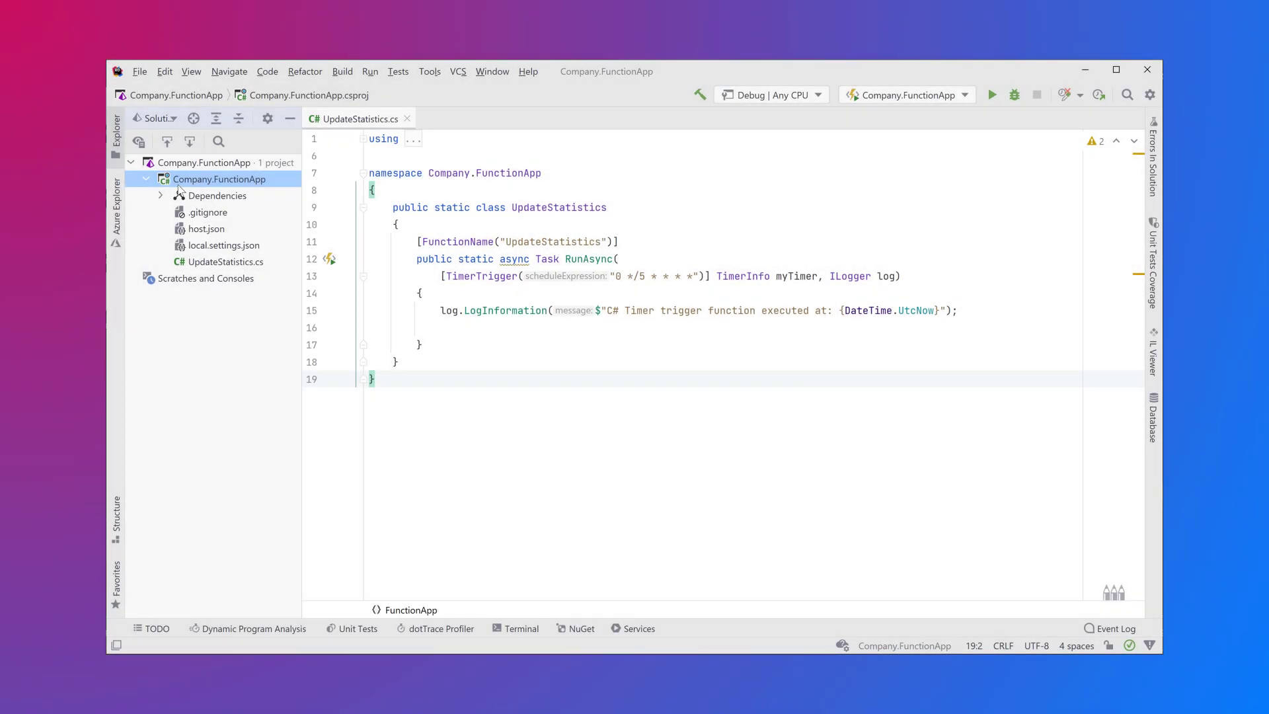
Step: Change the UpdateStatistics timer schedule to "0 0 0 1 * *" and show its run/debug options
right_click(219, 179)
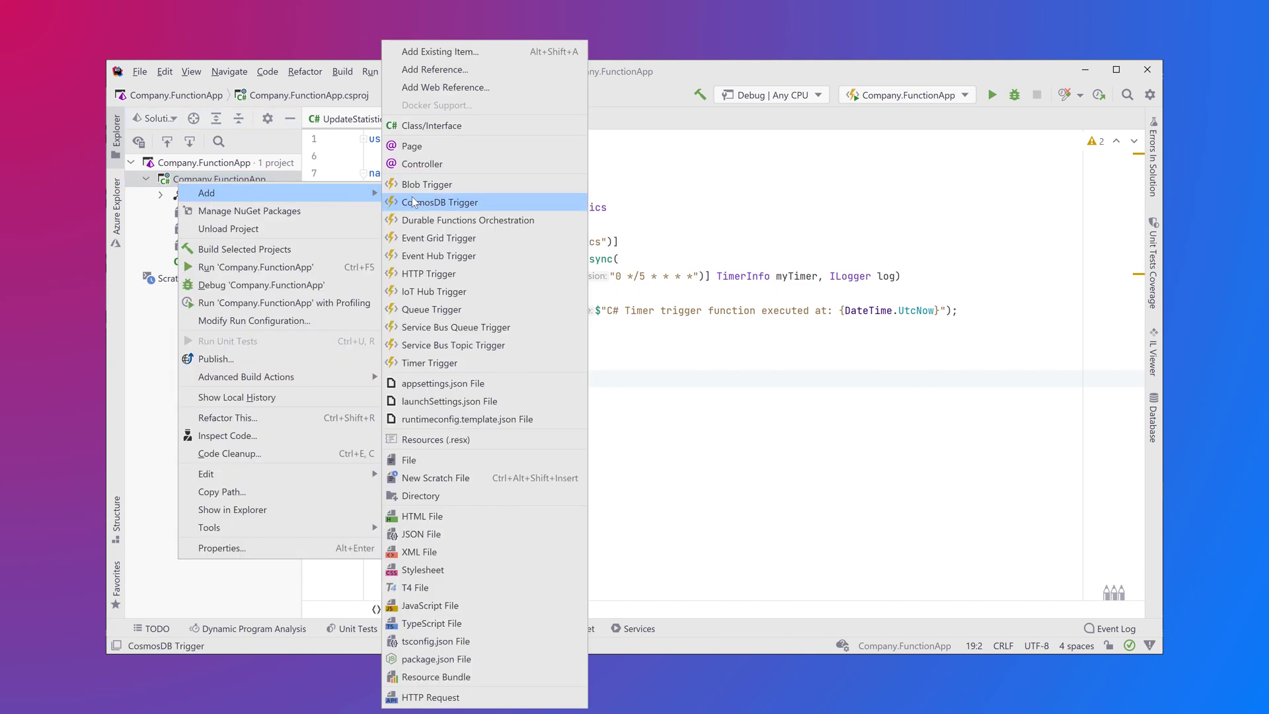
mouse_move(453, 345)
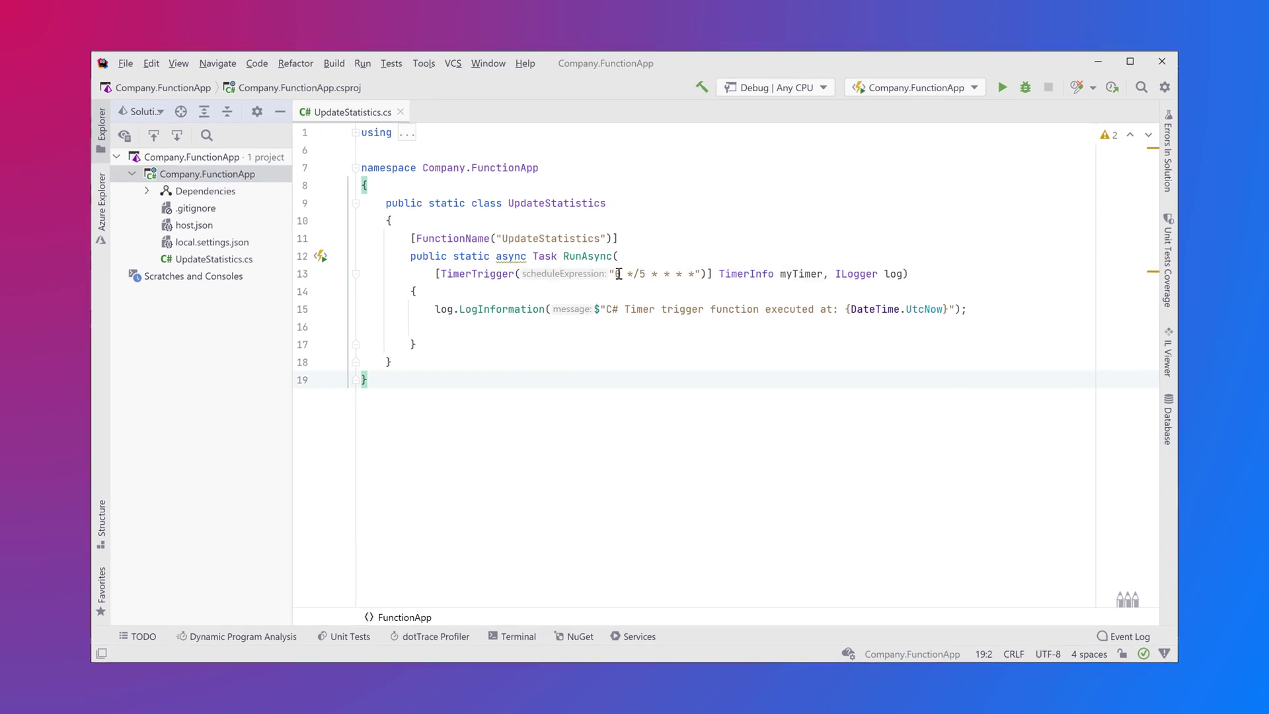
type("0")
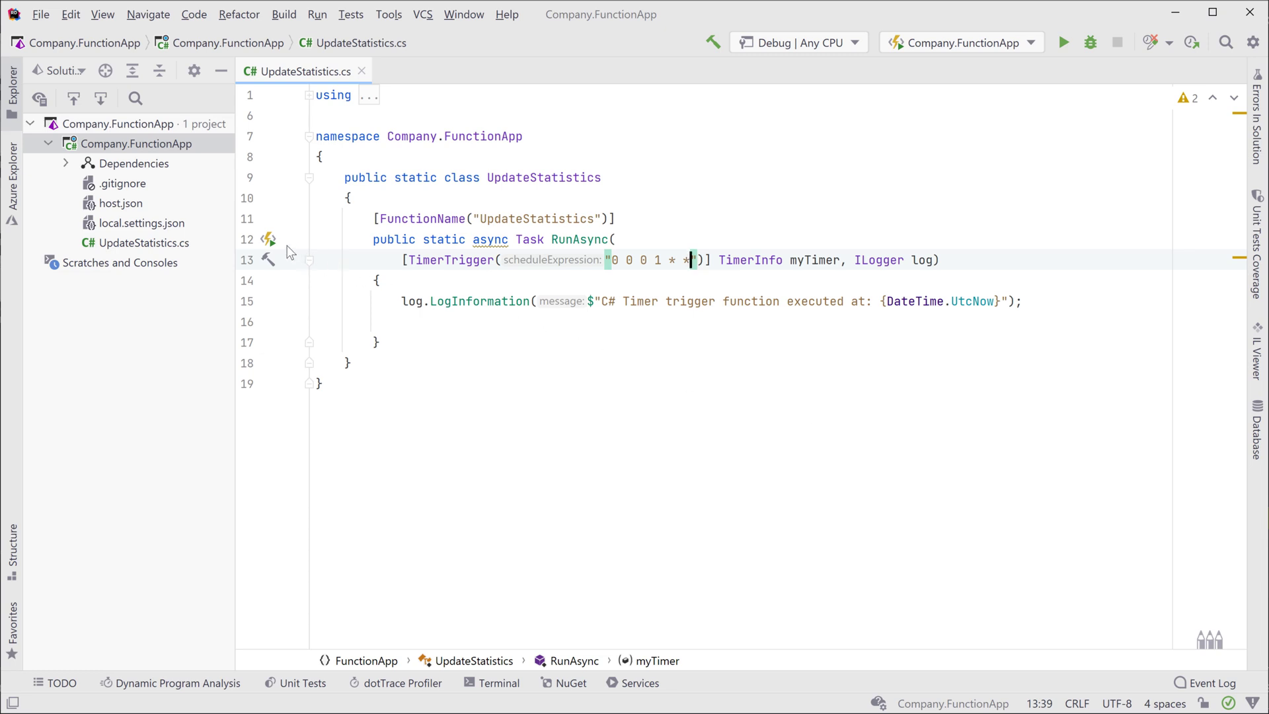
left_click(270, 239)
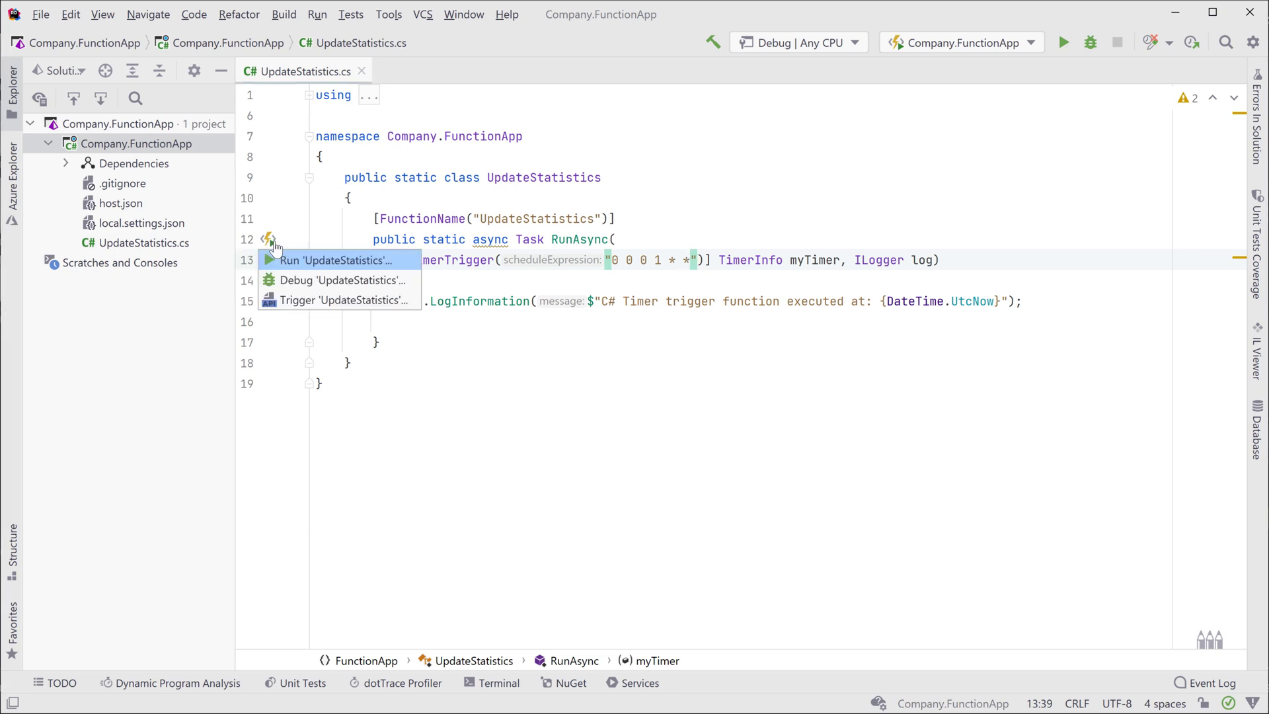